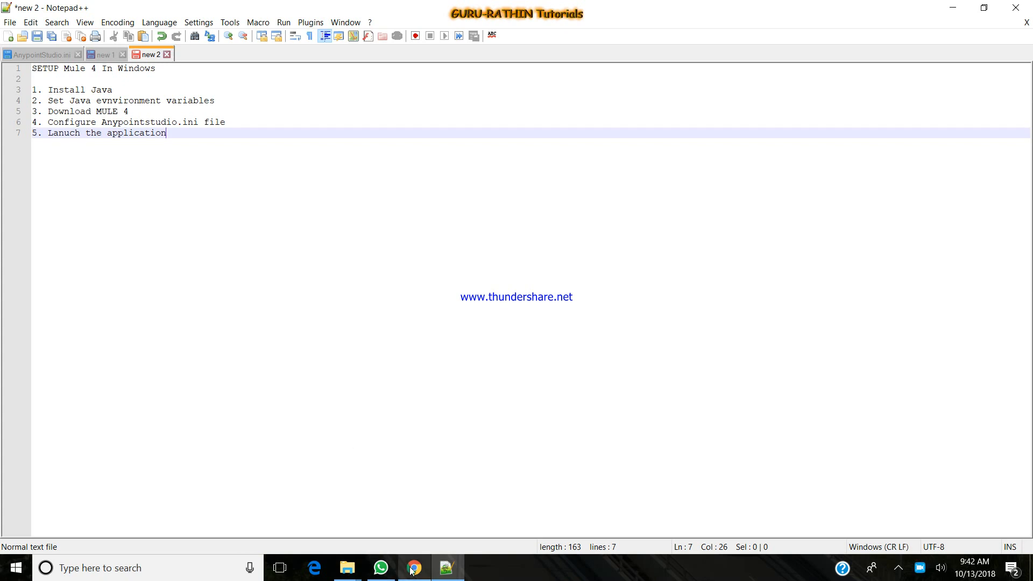
Bring up Chrome and scroll Oracle's JDK 8 downloads page to the 8u181 file table.
click(413, 567)
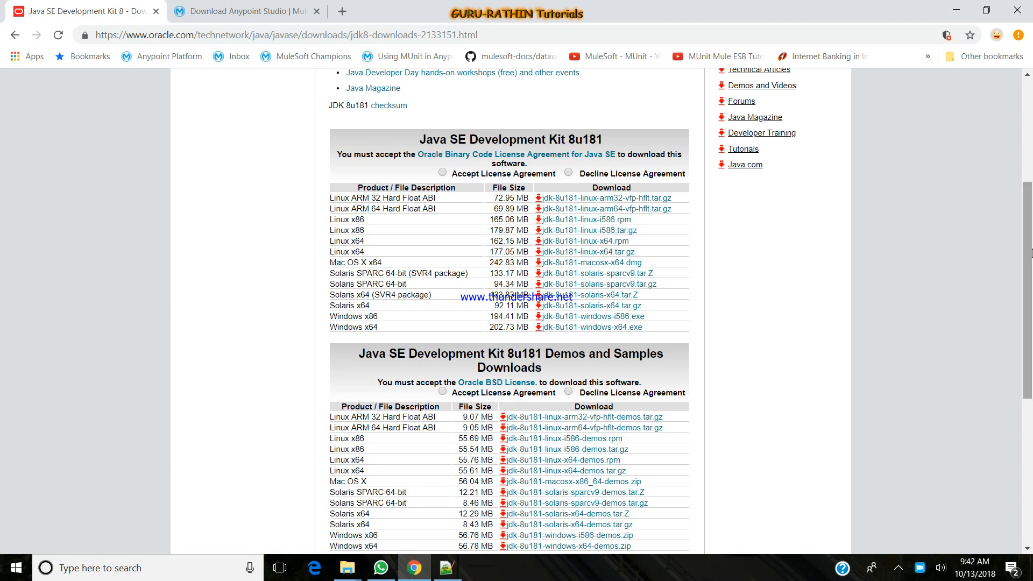
scroll(up, 3)
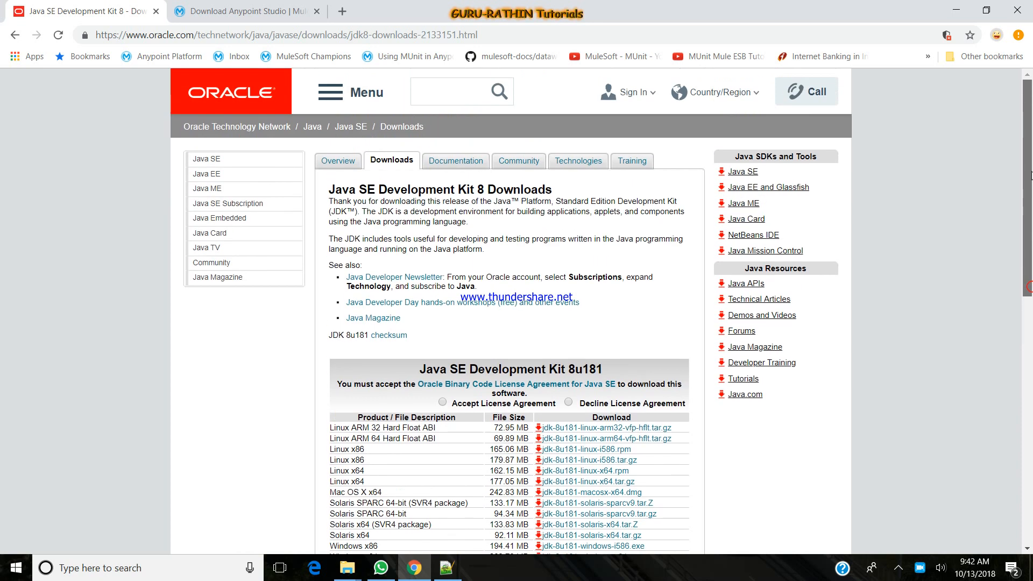
scroll(down, 3)
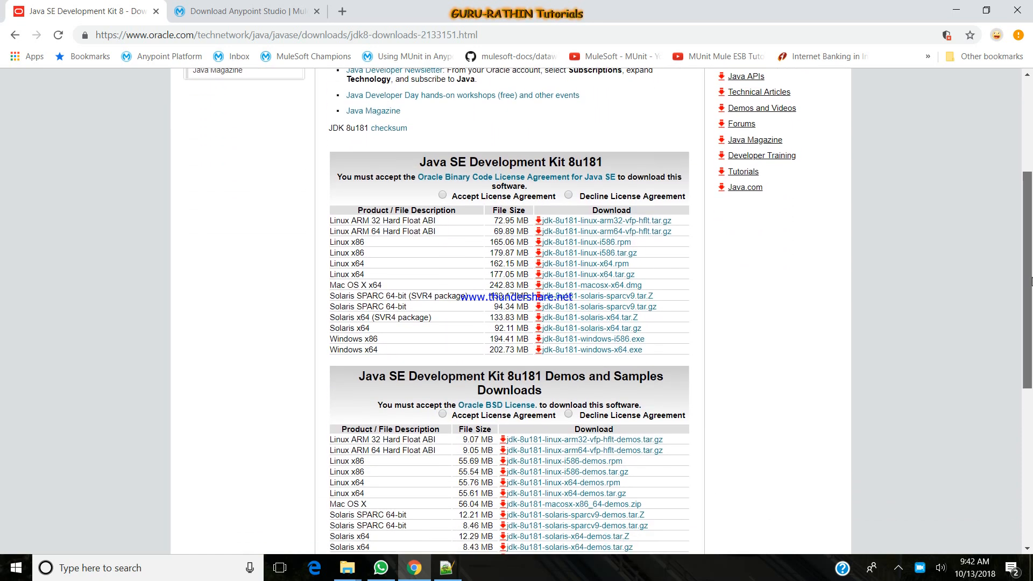
scroll(down, 3)
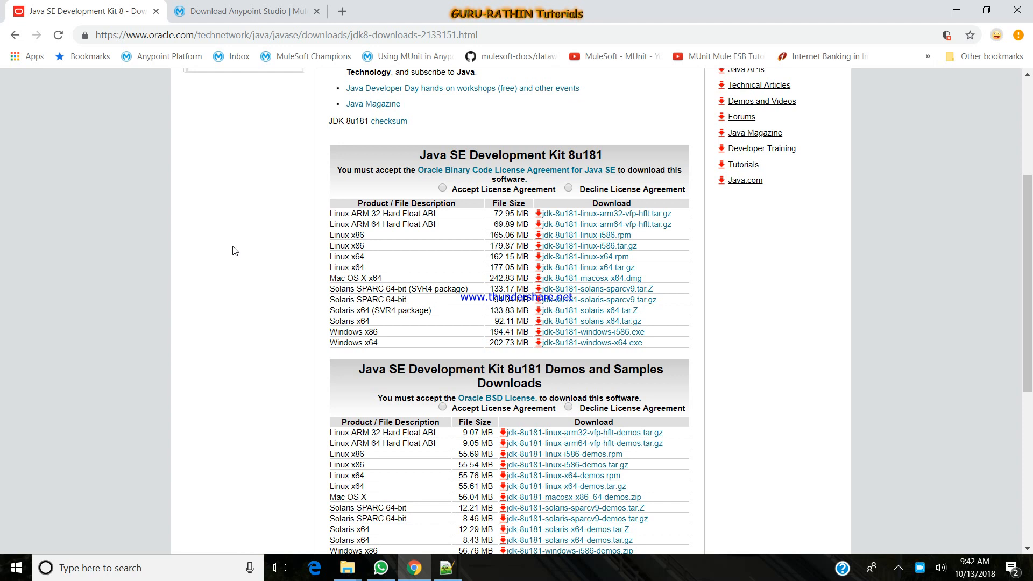
mouse_move(164, 428)
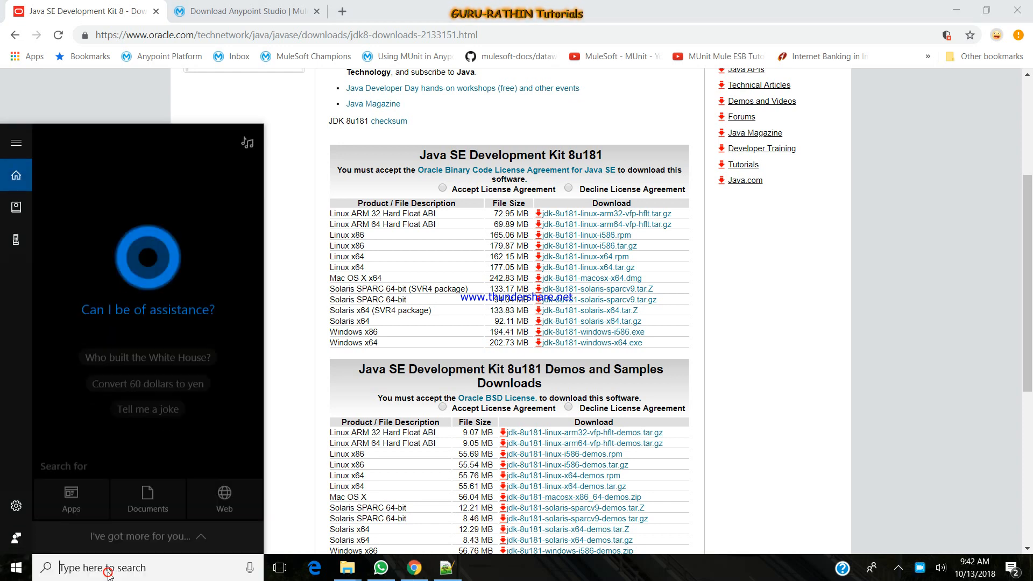
Open your account's environment variables and check that JAVA_HOME points to jdk1.8.0_181.
text(en)
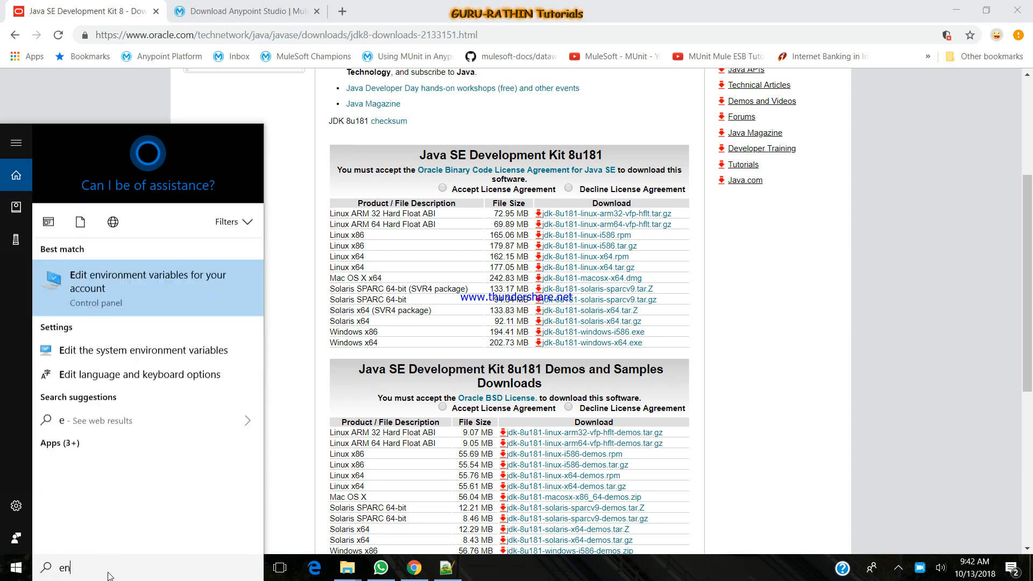
click(147, 287)
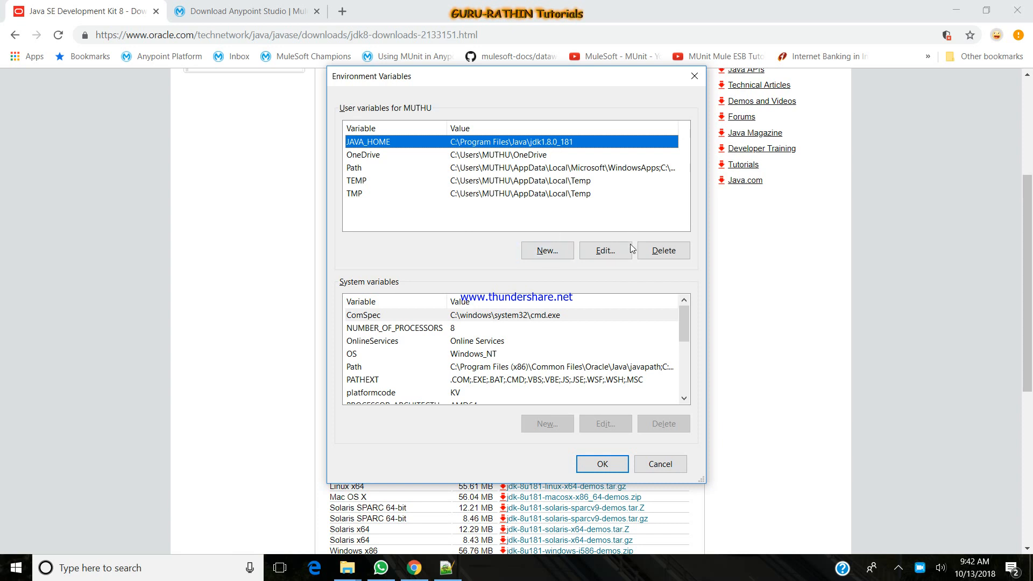
click(604, 250)
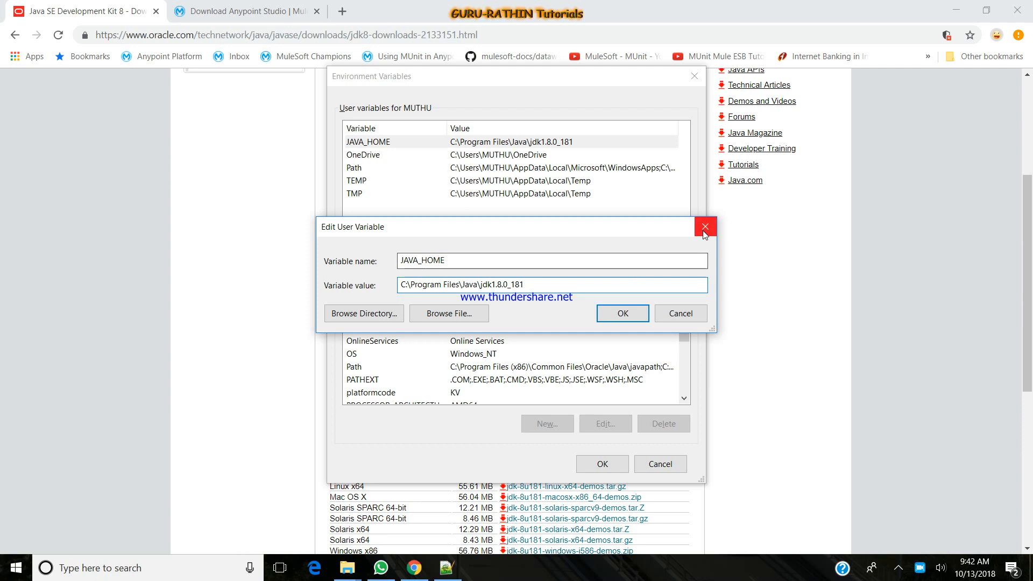
click(704, 227)
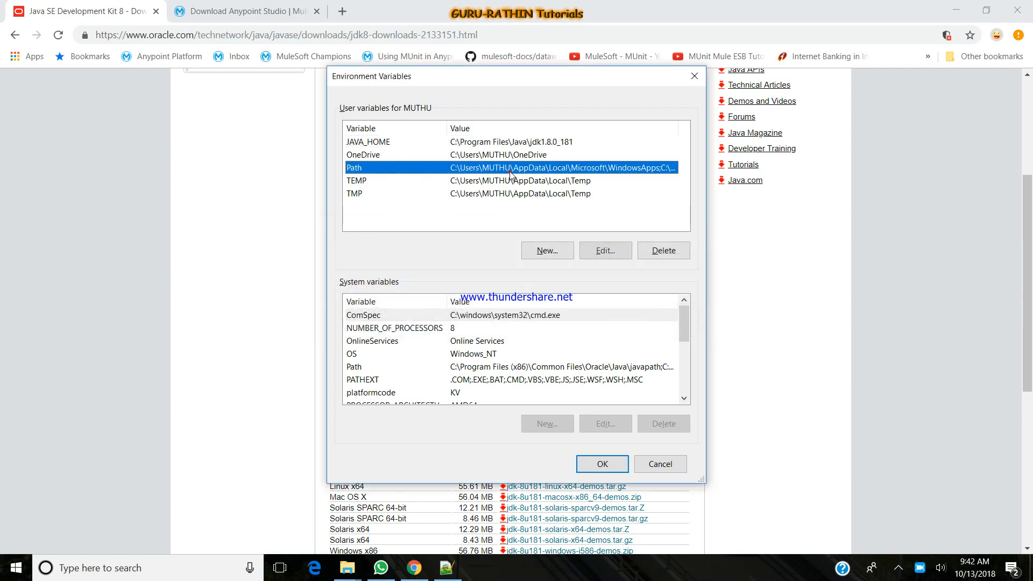
Check that the user Path variable includes the jdk1.8.0_181 bin folder.
click(604, 250)
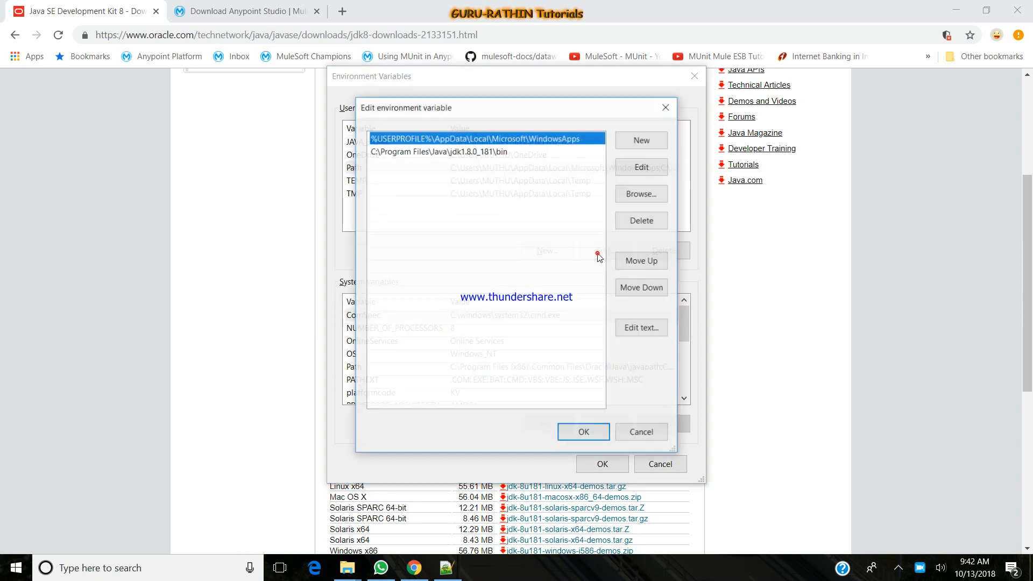
click(484, 150)
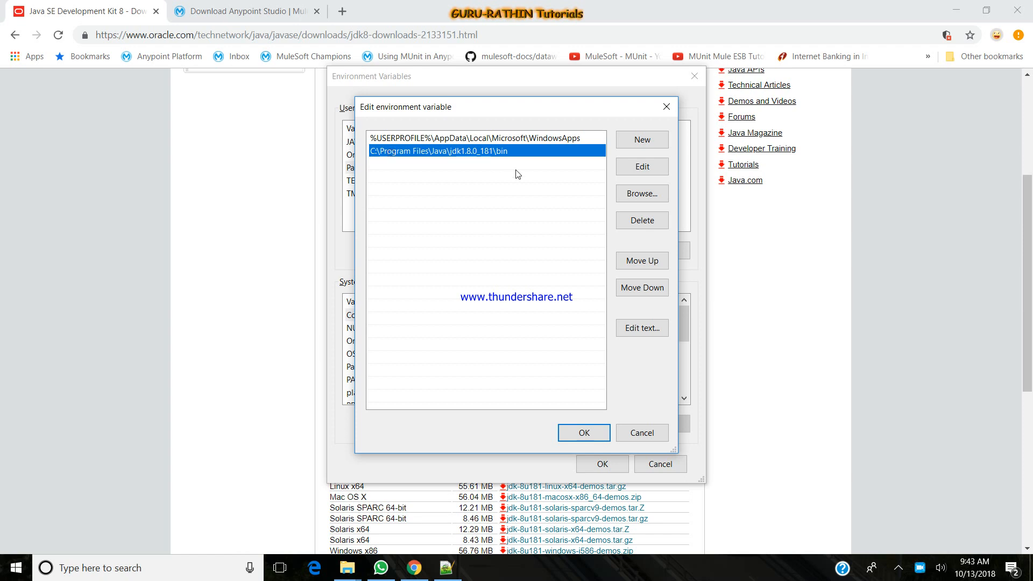
click(582, 433)
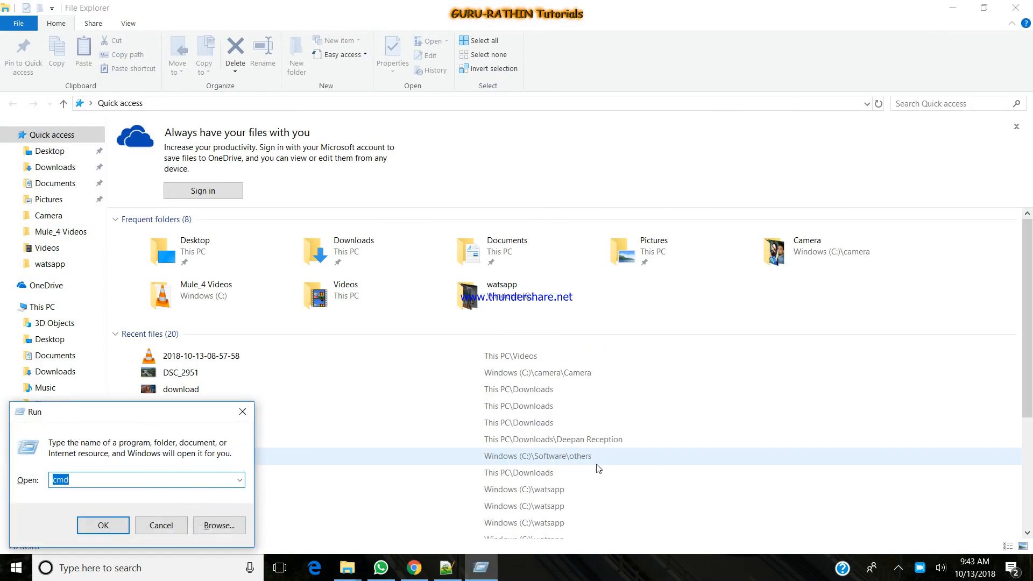
Run java -version in Command Prompt and confirm it reports 1.8.0_181.
click(103, 525)
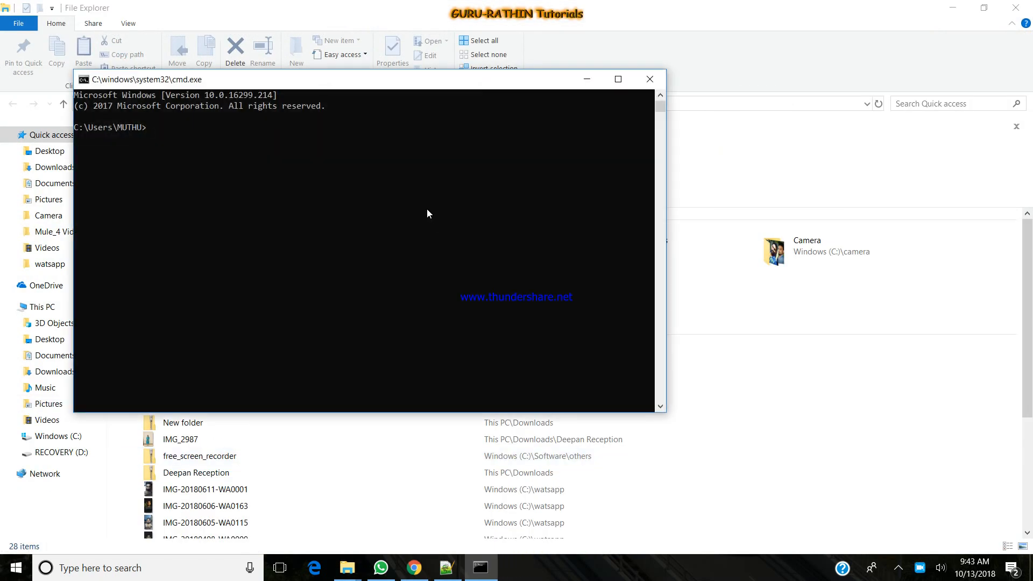
text(java -)
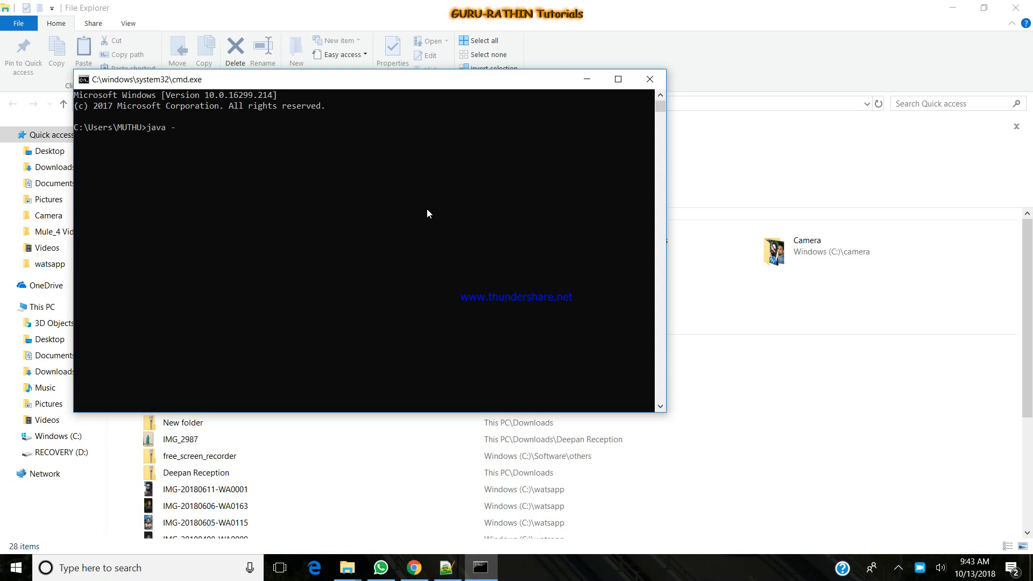
text(version)
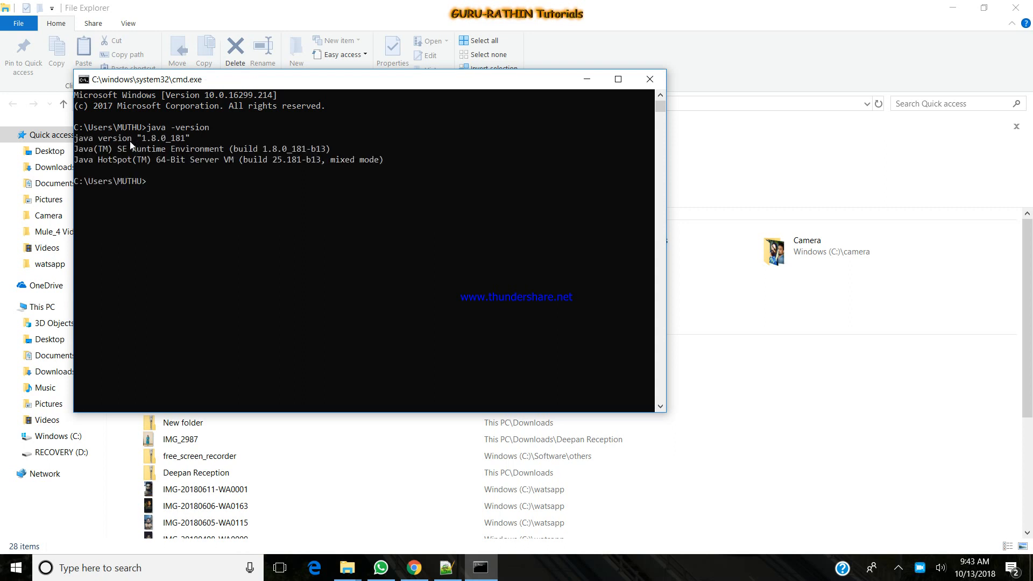
mouse_move(276, 245)
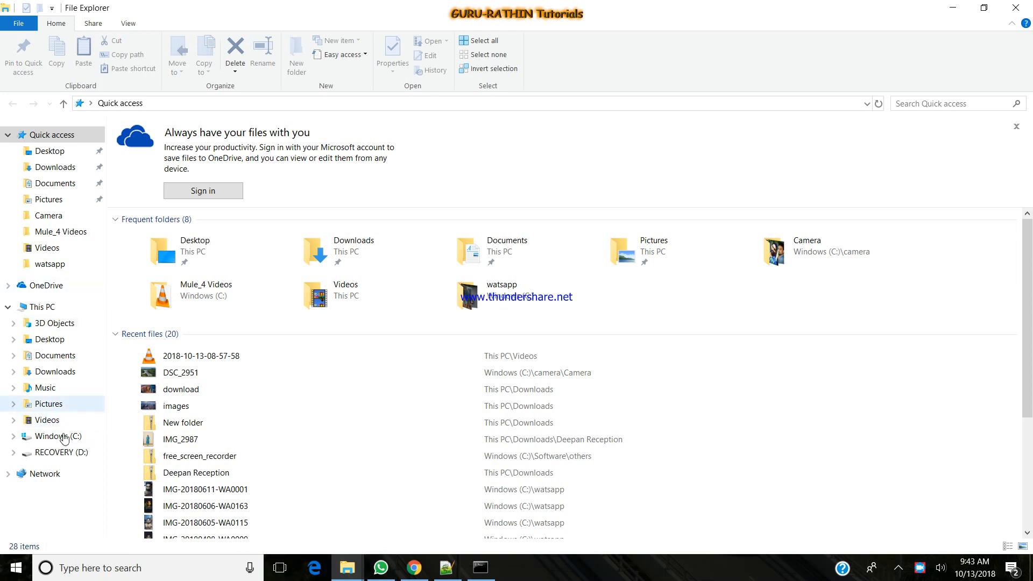
Browse the top-level folders of the C: drive, then return to the Anypoint Studio download page.
click(58, 435)
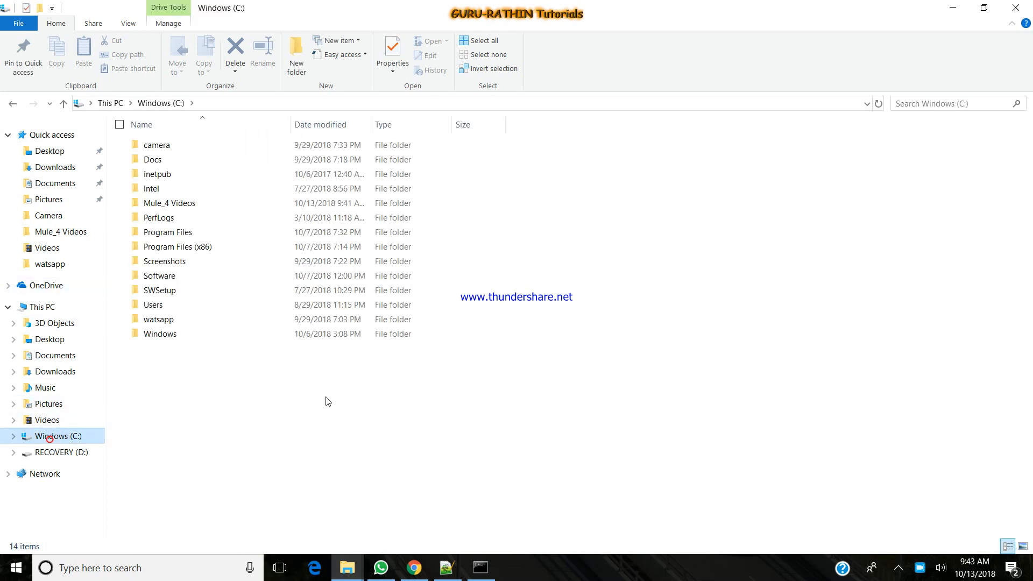
click(157, 145)
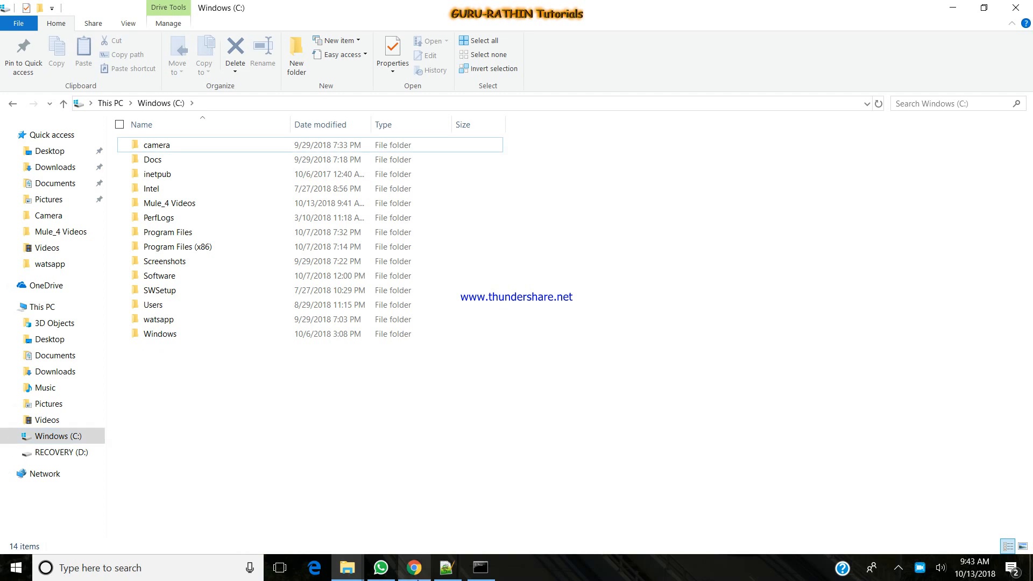
click(413, 567)
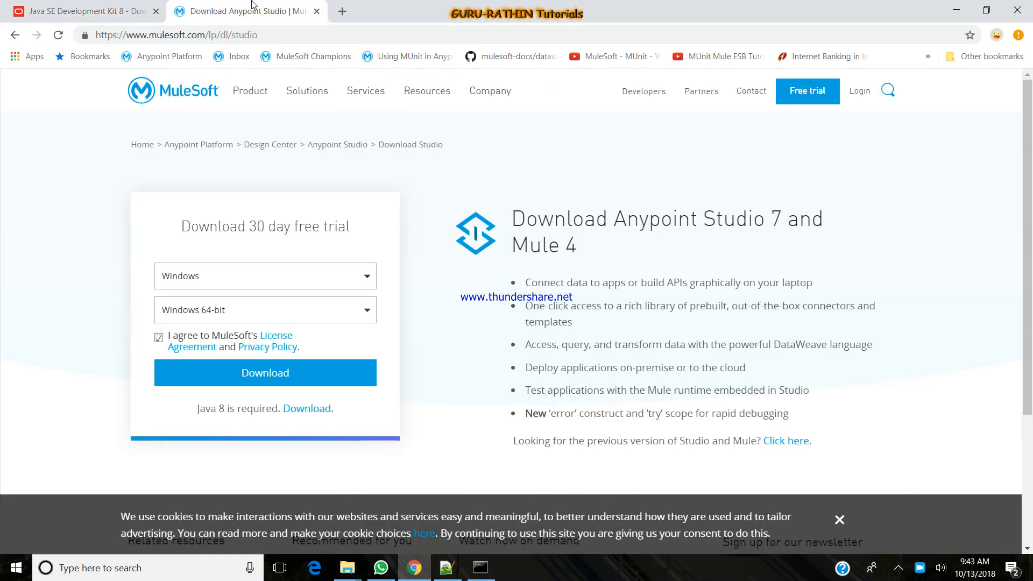
mouse_move(35, 172)
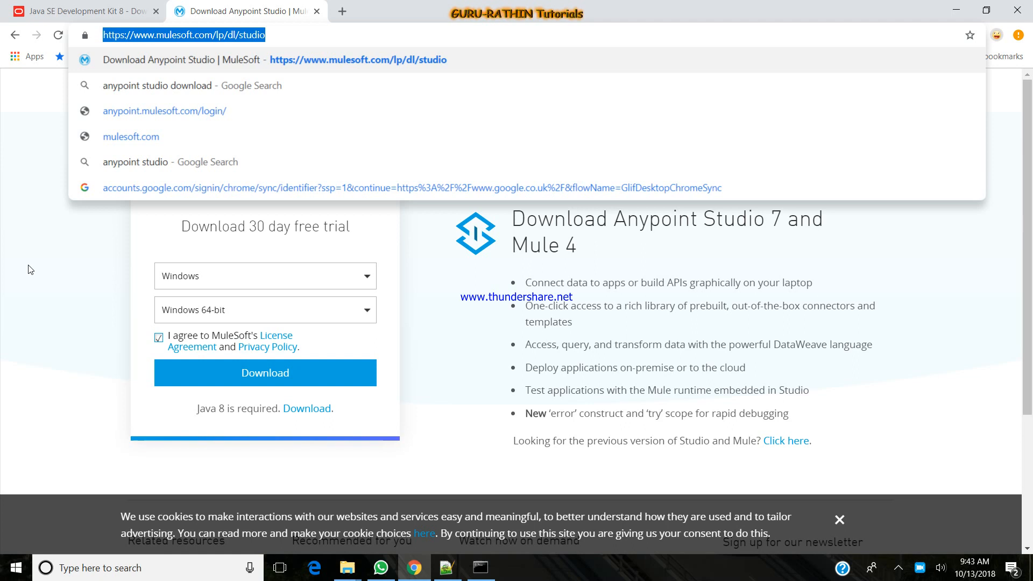
mouse_move(76, 317)
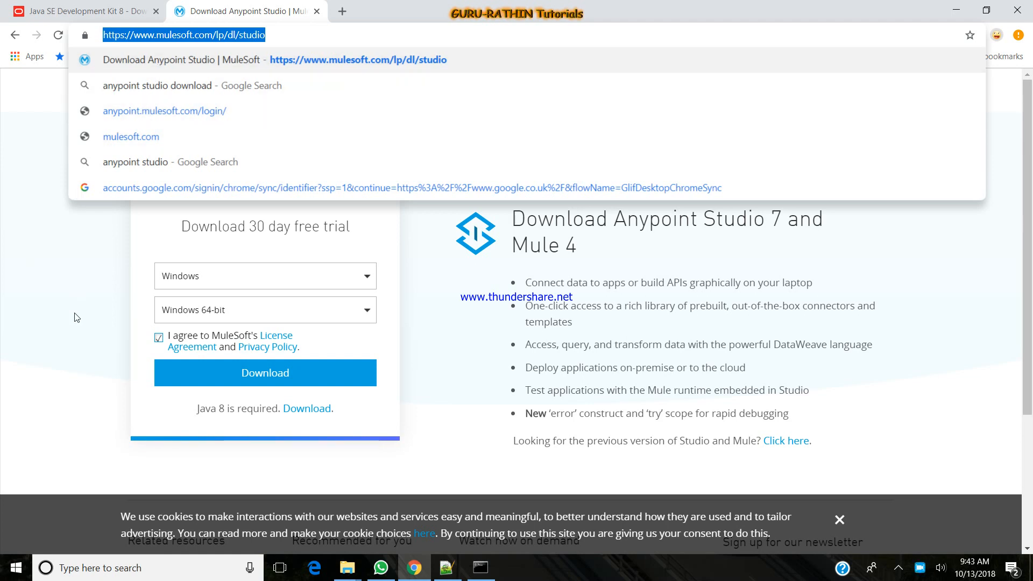
Keep Windows as the Anypoint Studio 7 operating system and dismiss the cookie banner.
click(264, 276)
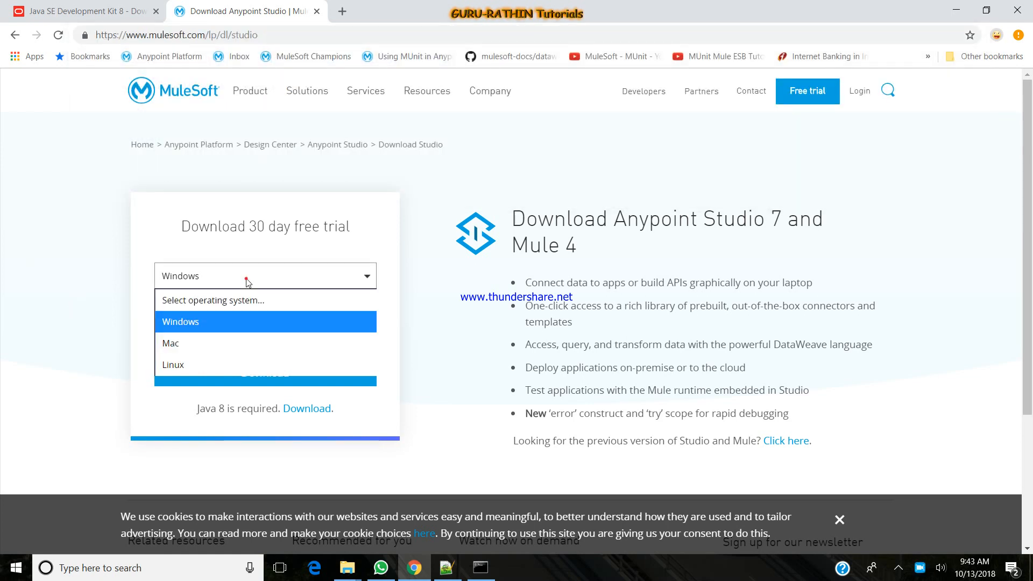
click(181, 321)
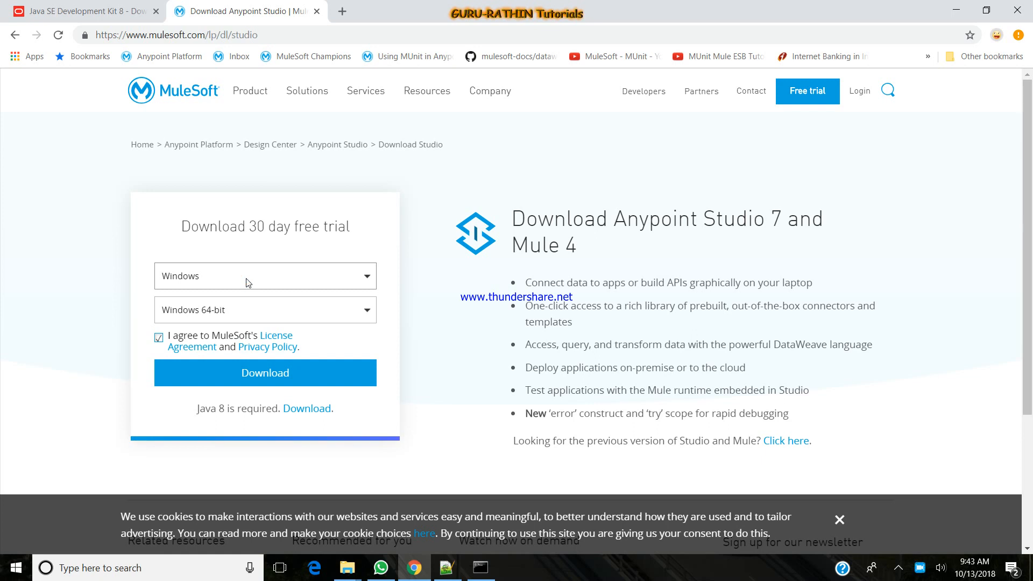
mouse_move(722, 410)
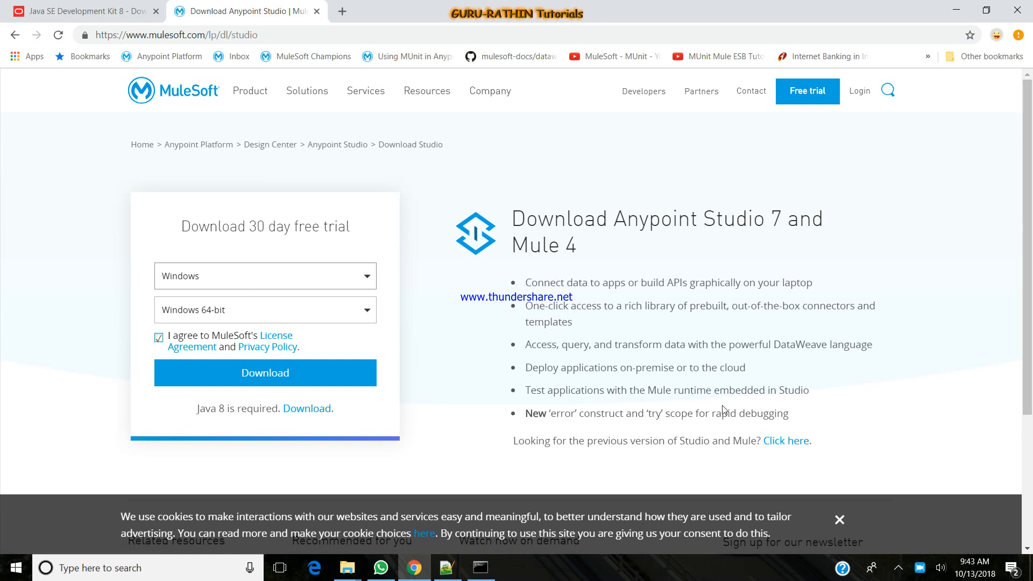
click(839, 520)
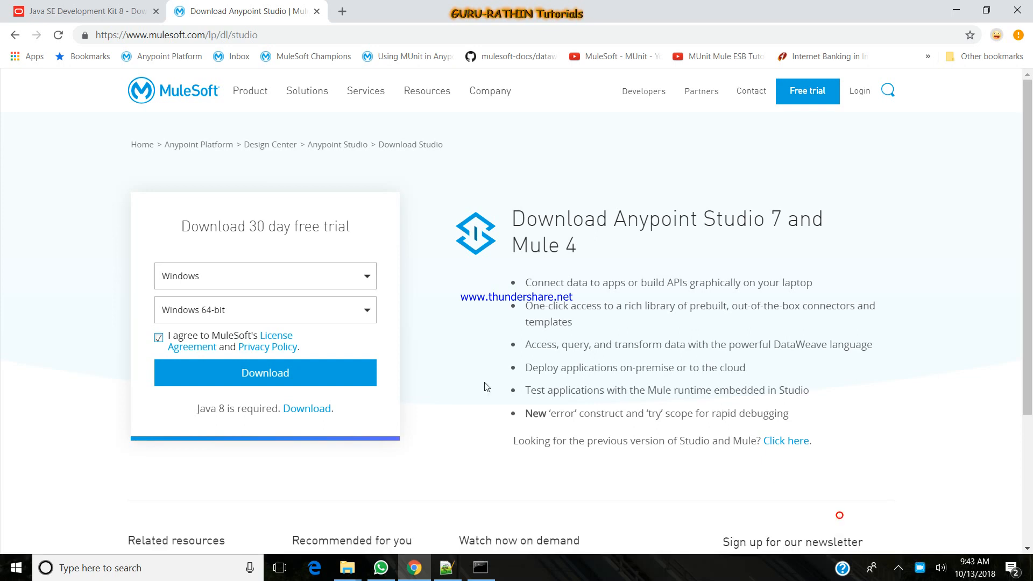
mouse_move(23, 258)
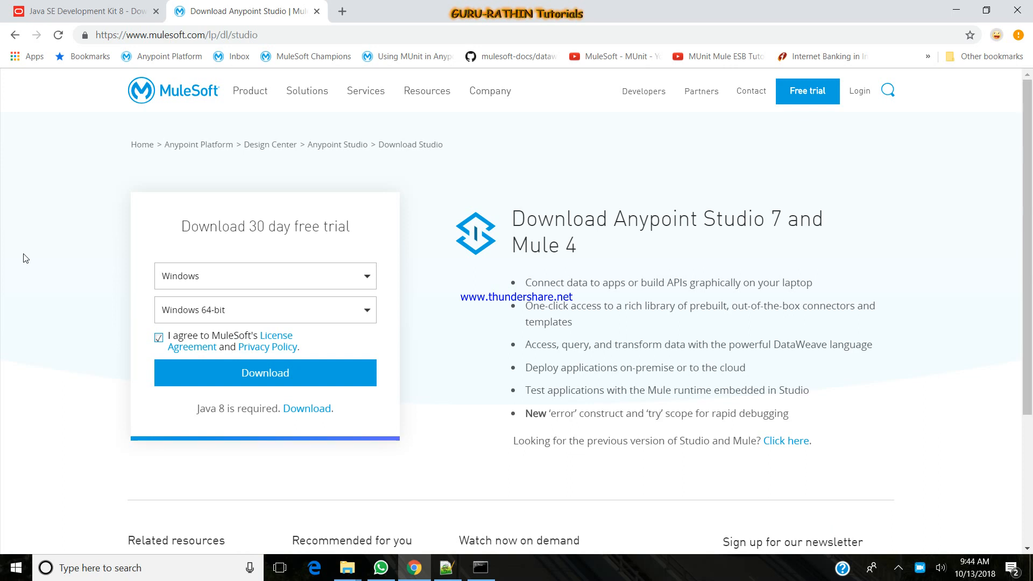
mouse_move(185, 311)
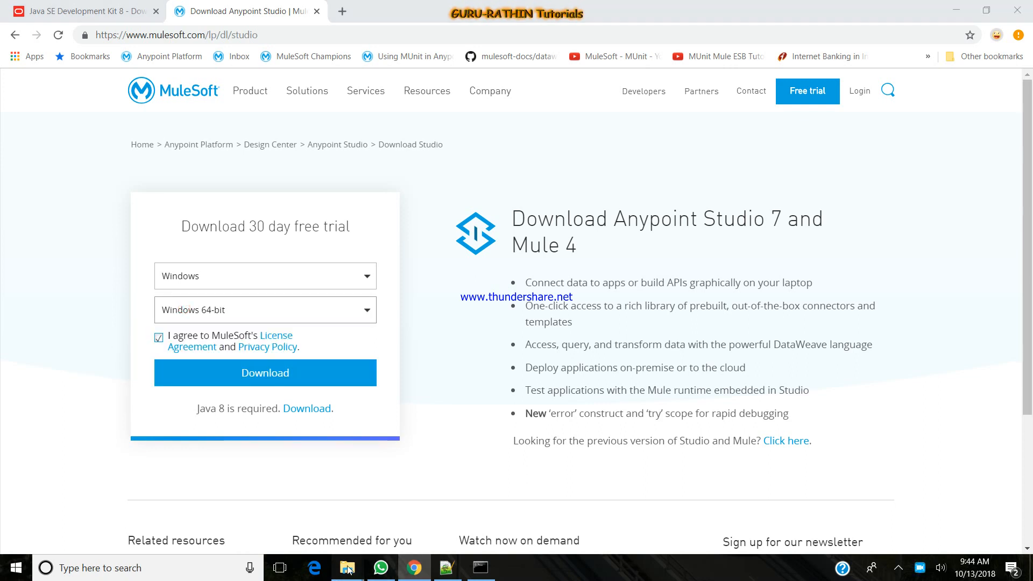
click(346, 568)
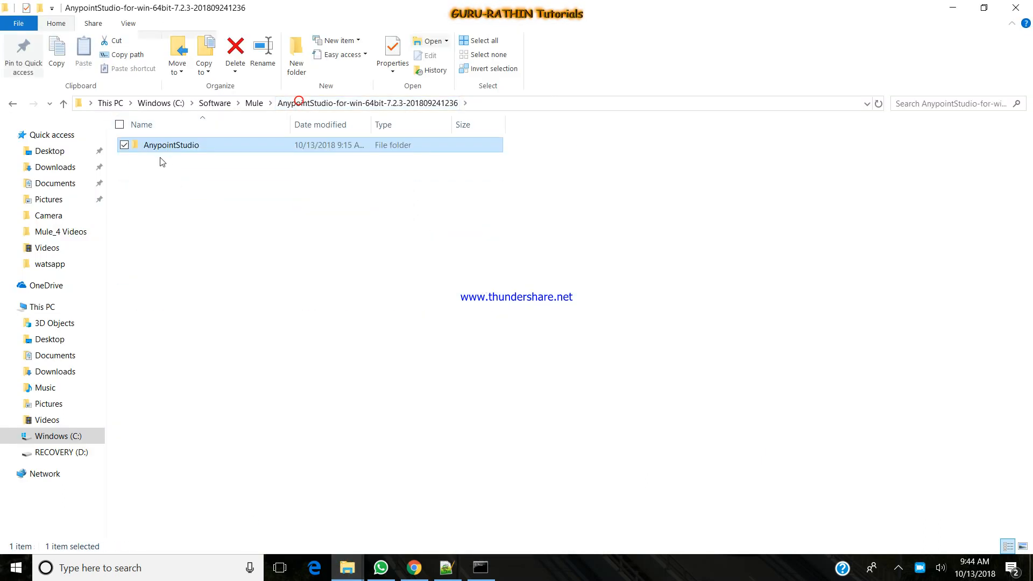
click(253, 103)
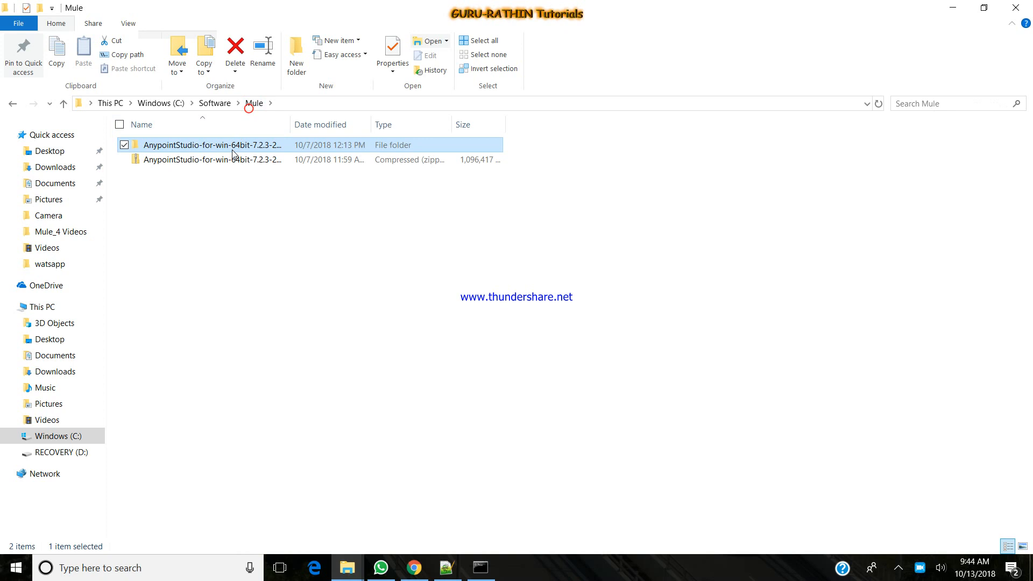
double_click(211, 145)
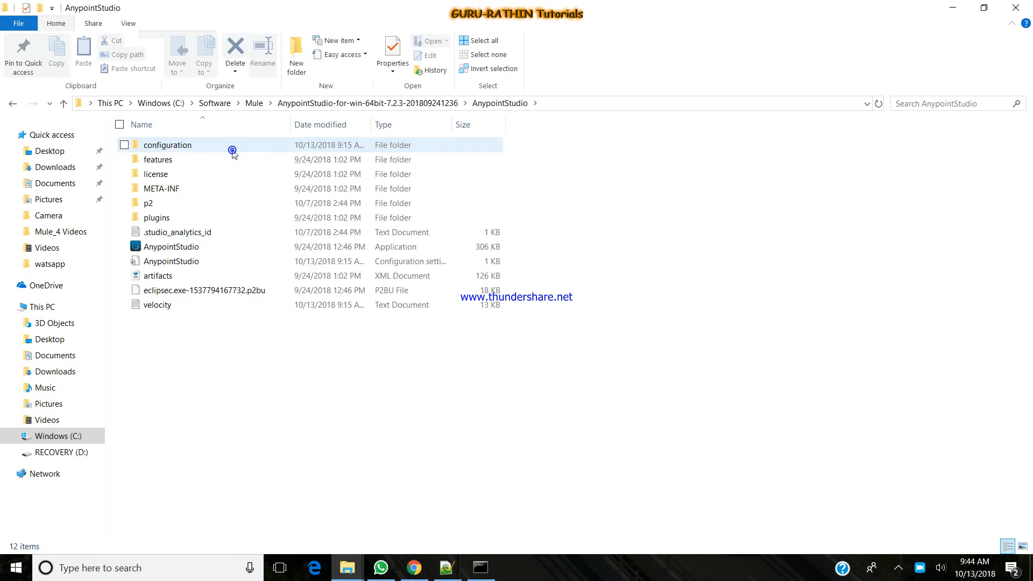
click(171, 246)
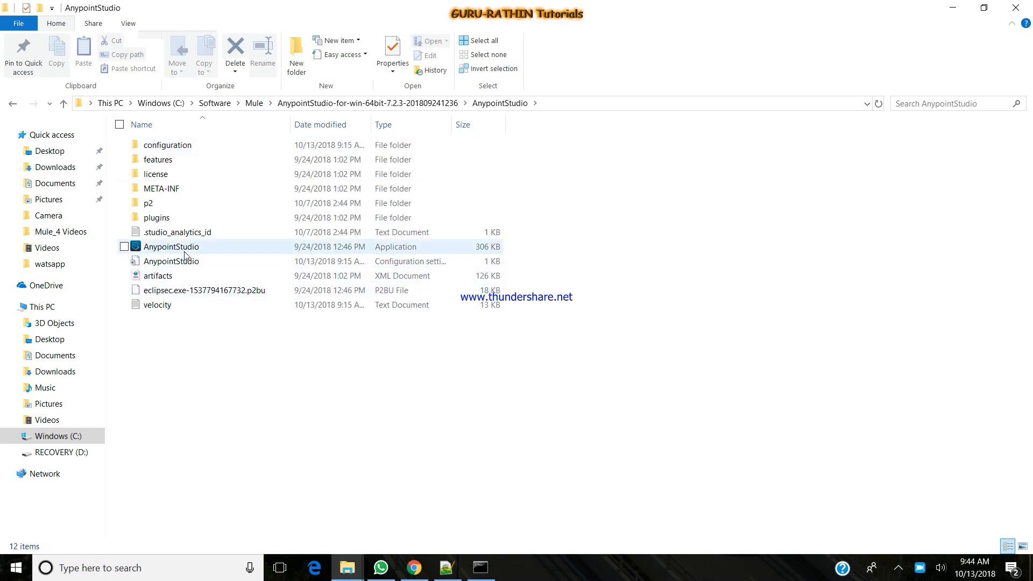
click(171, 247)
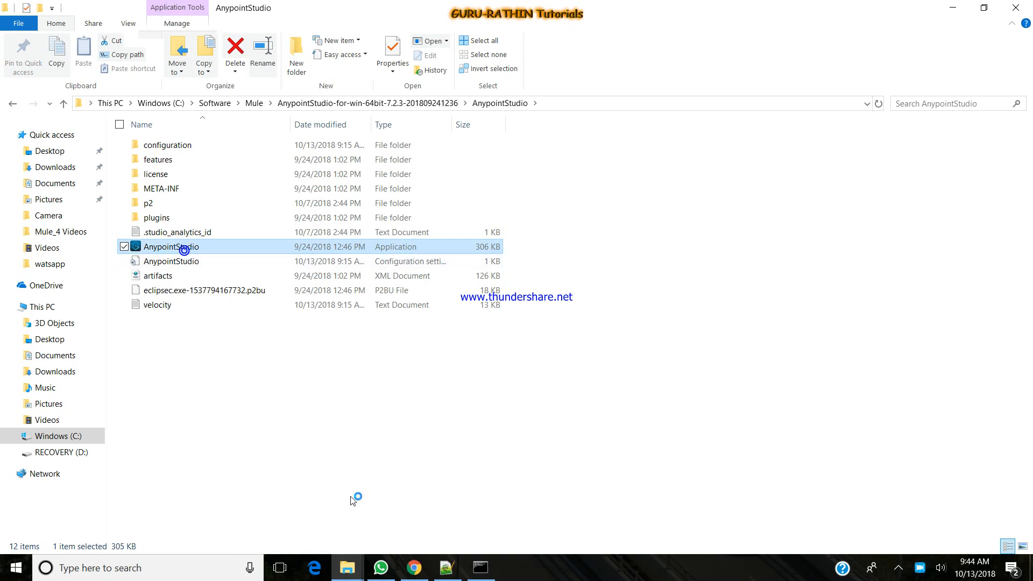
double_click(170, 246)
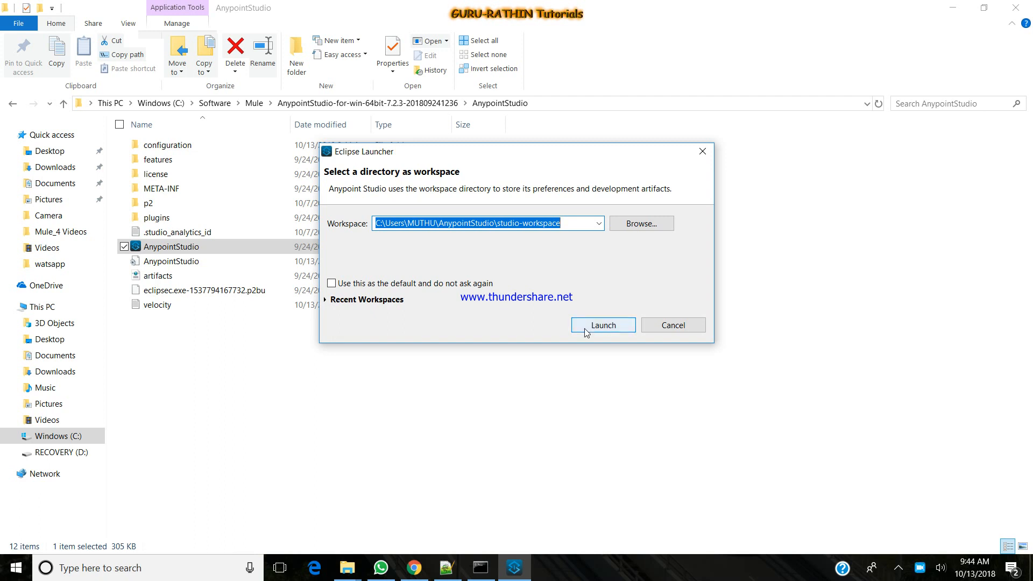
click(602, 325)
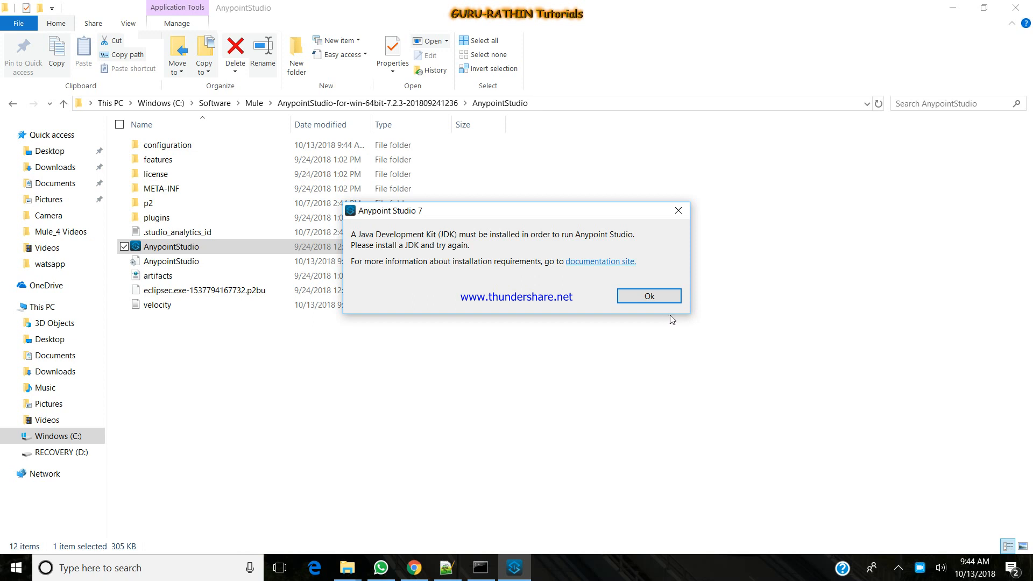
click(648, 296)
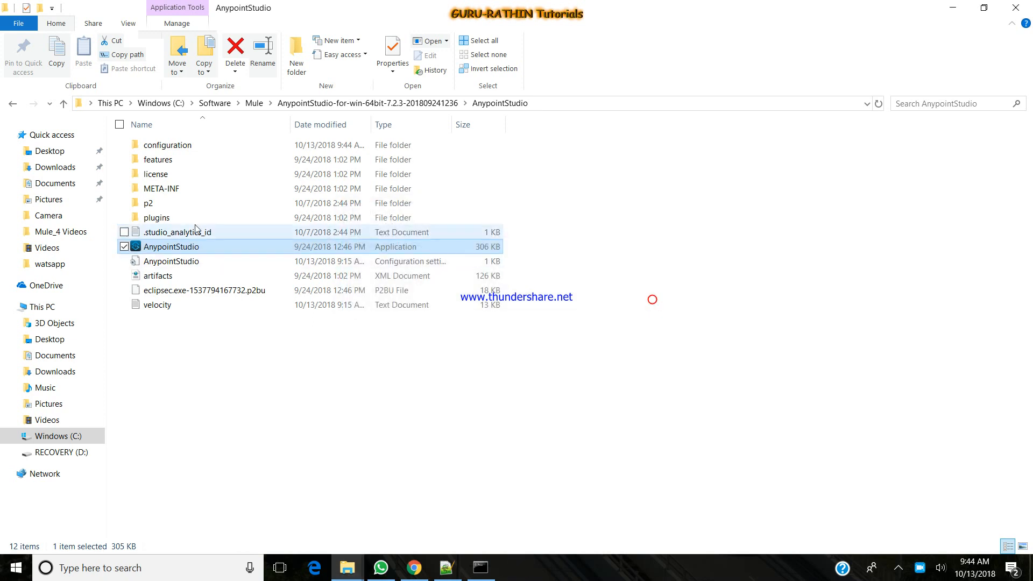
click(171, 261)
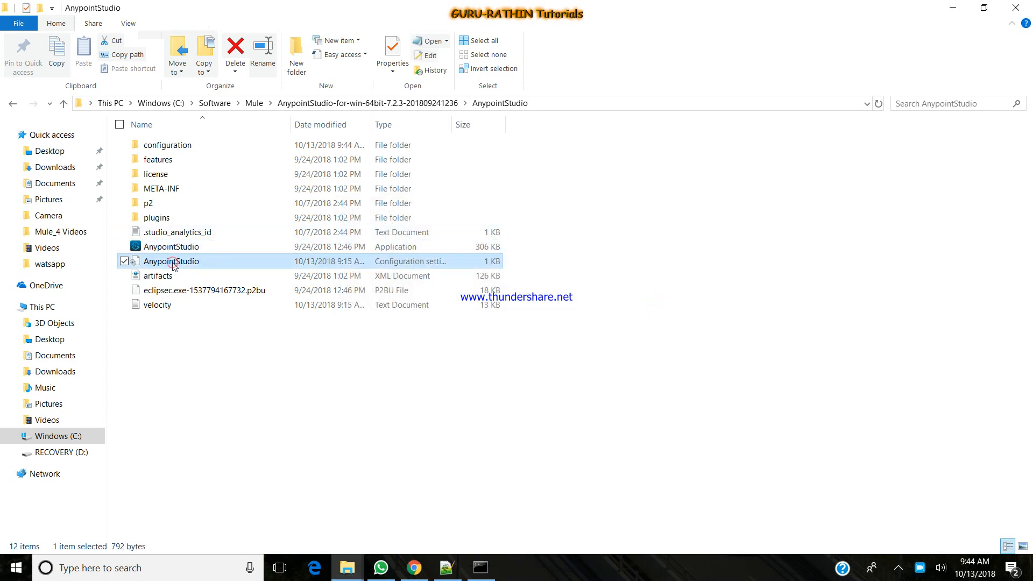
Edit AnypointStudio.ini in Notepad++ and select the jdk1.8.0_181 javaw.exe -vm path line.
right_click(171, 260)
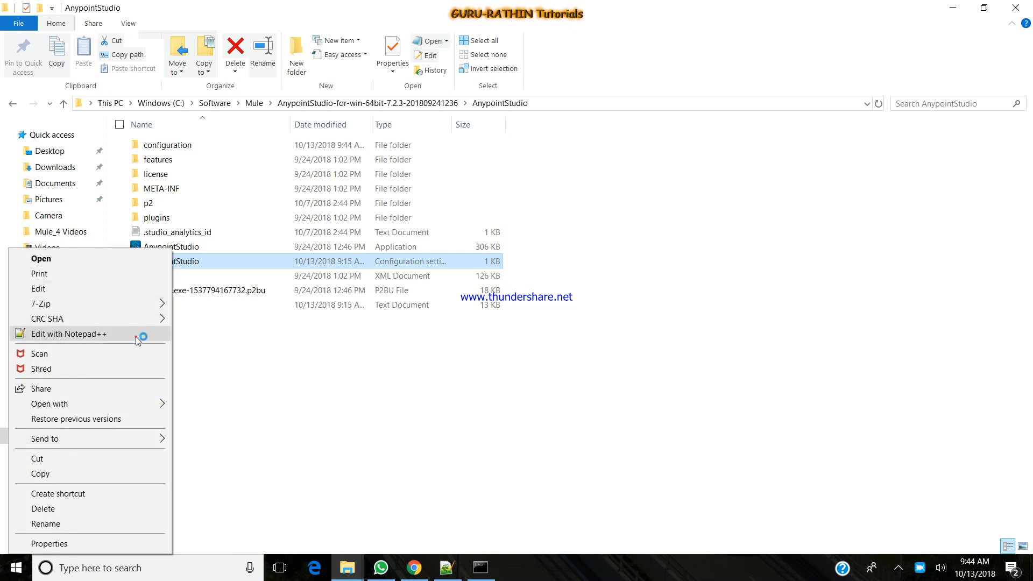
click(68, 334)
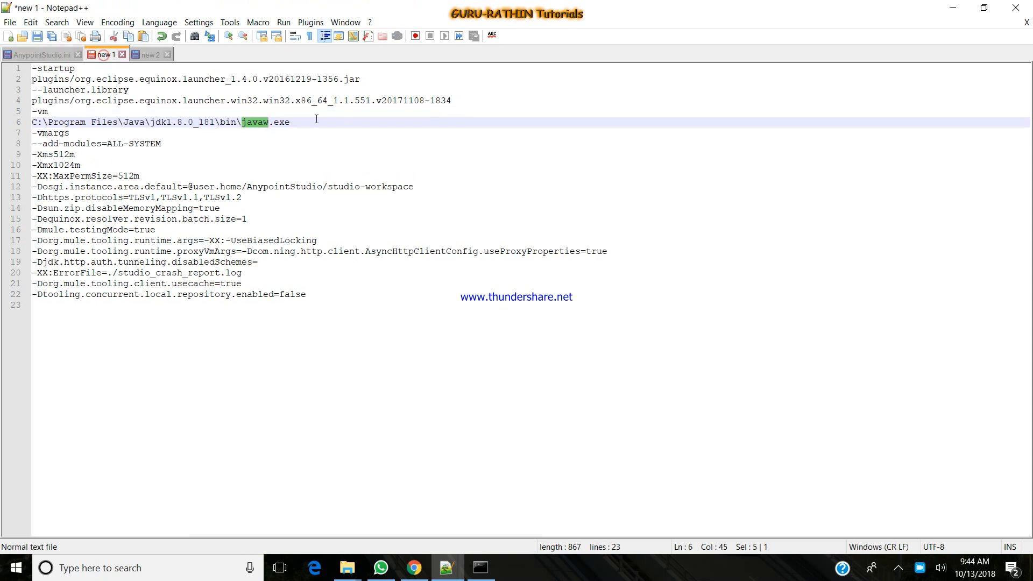
triple_click(158, 122)
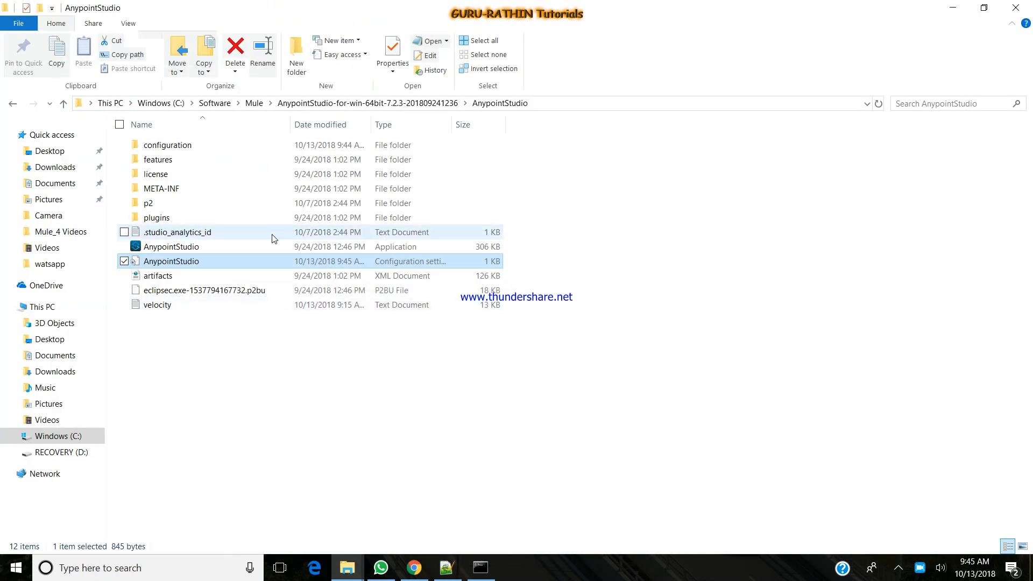
Relaunch the AnypointStudio application and start it with the default workspace.
click(171, 247)
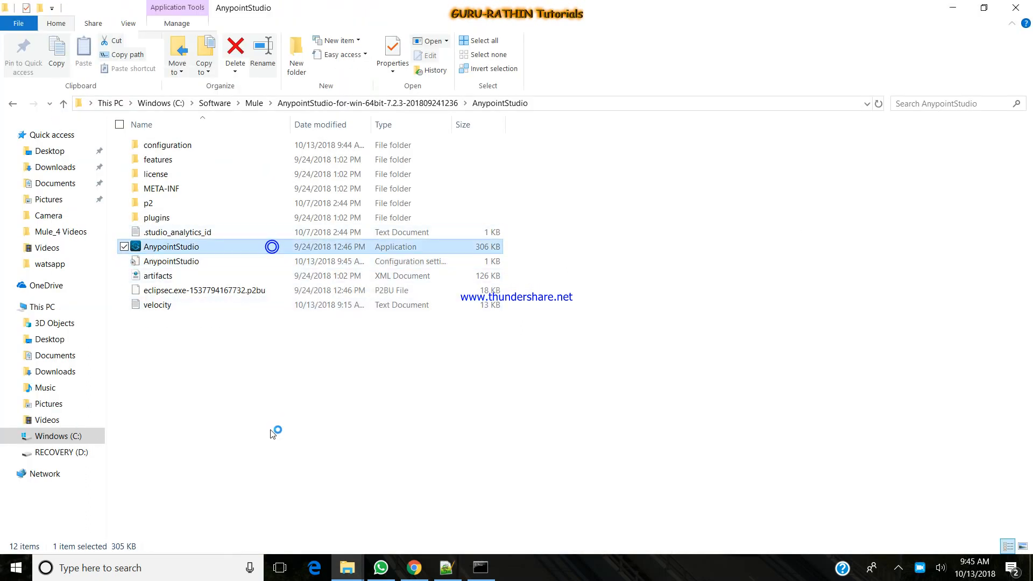
double_click(171, 246)
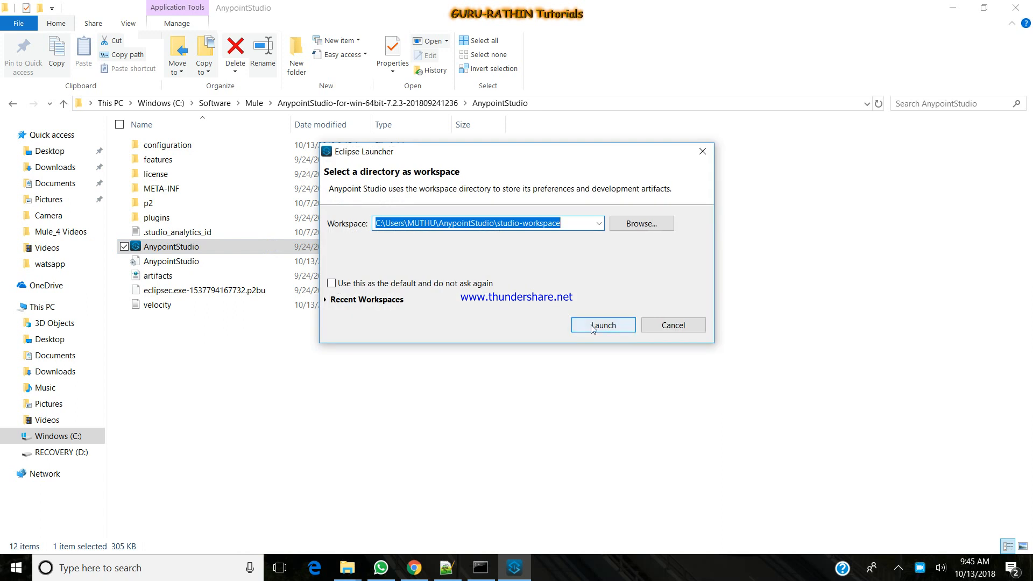
click(601, 325)
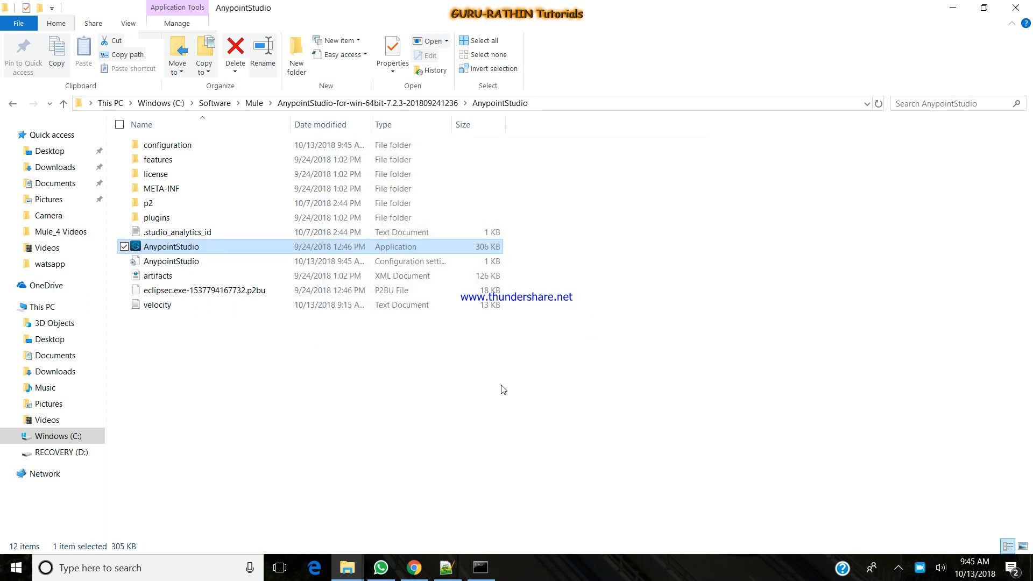
double_click(171, 246)
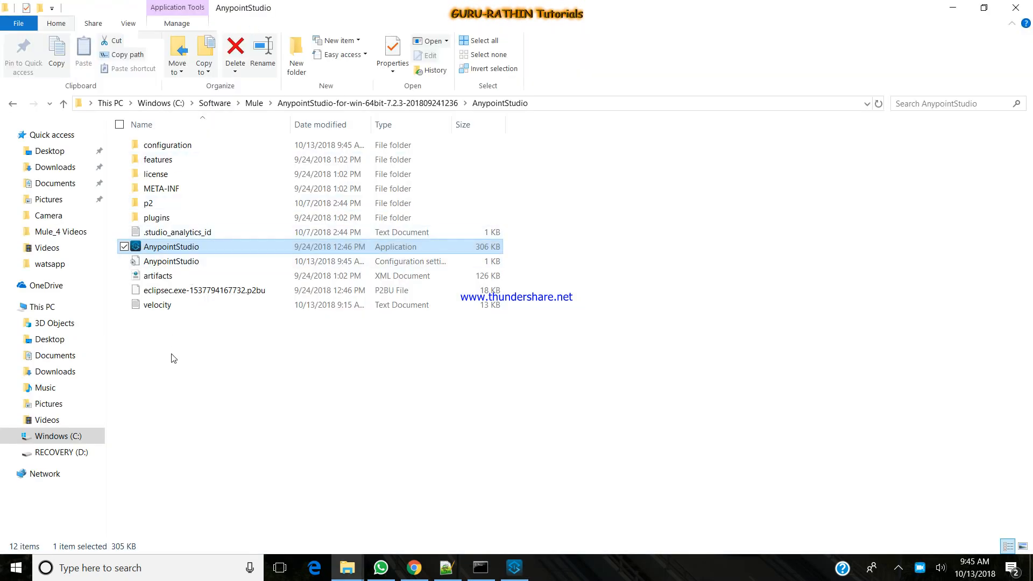
click(191, 360)
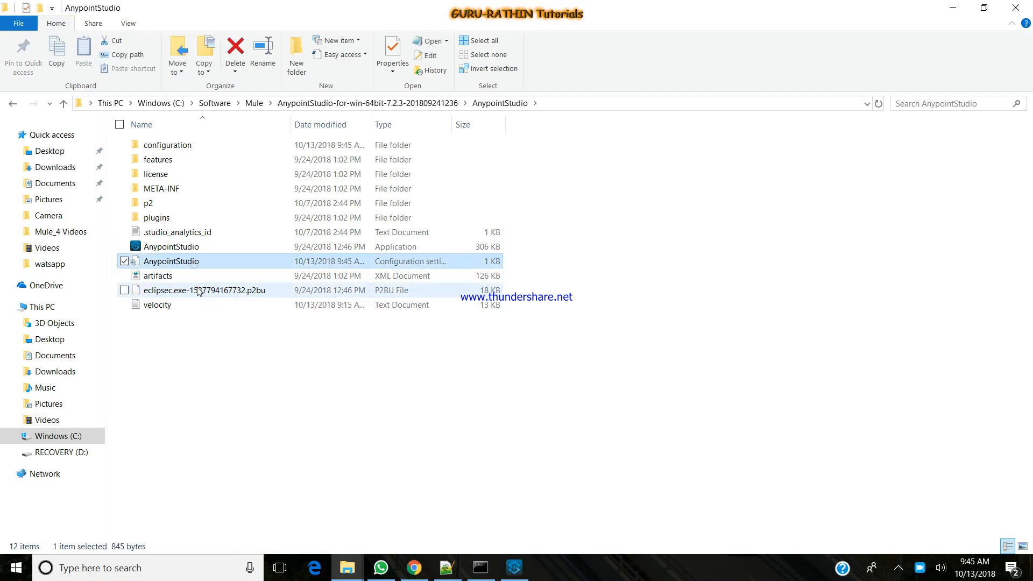
Review the JDK -vm line in AnypointStudio.ini, then bring up the Anypoint Studio workbench.
right_click(171, 261)
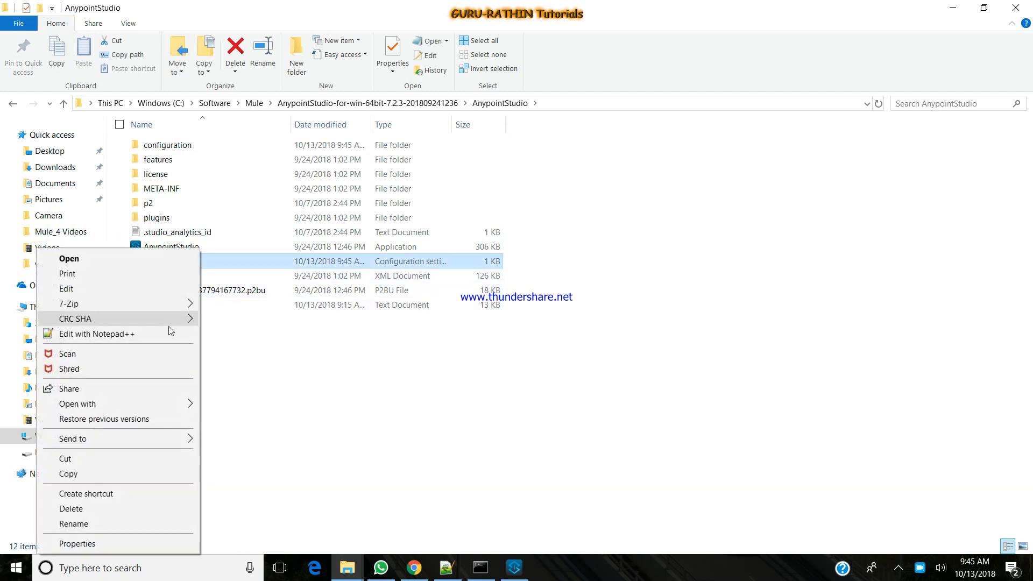
click(96, 334)
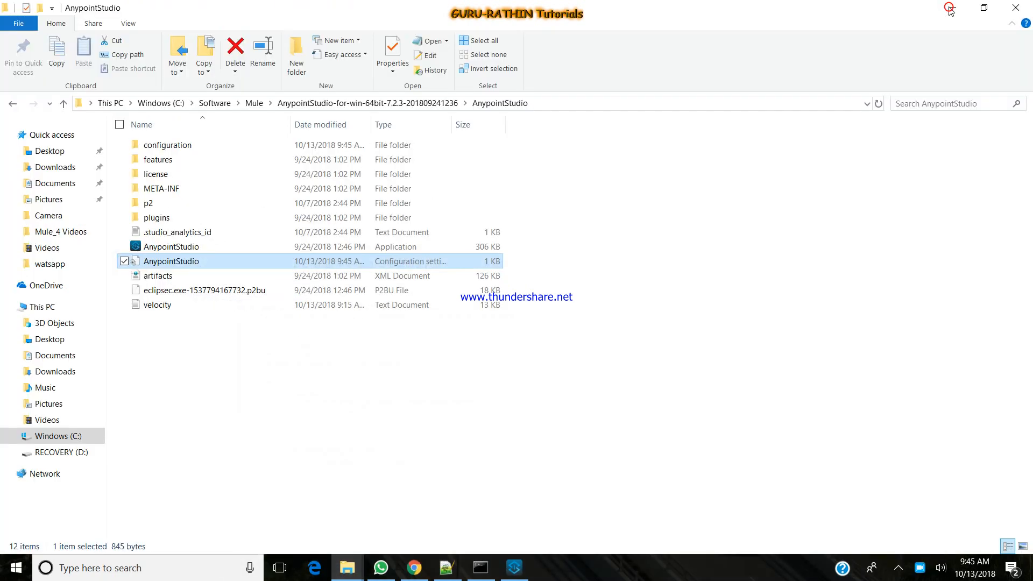
double_click(170, 260)
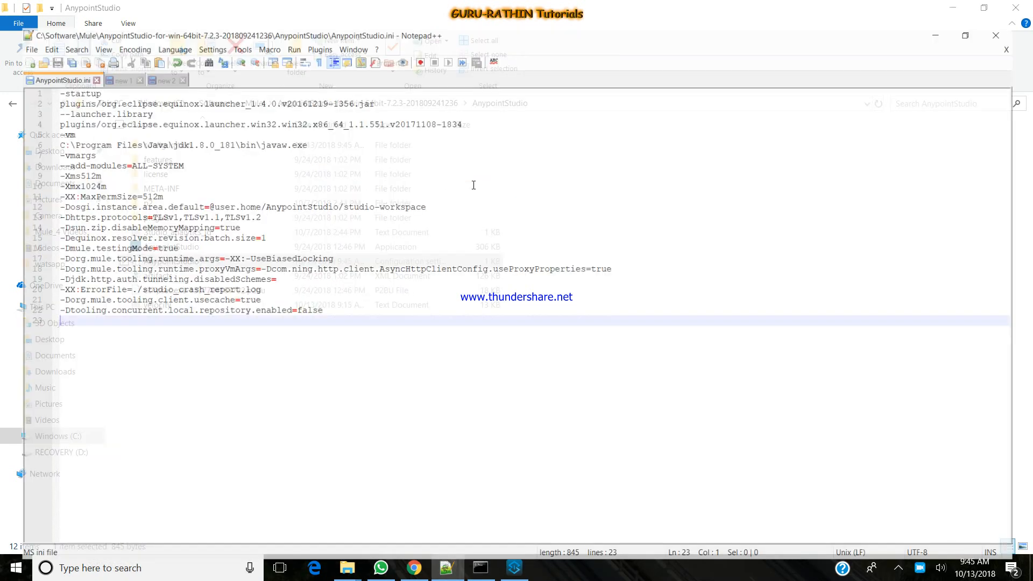
click(964, 35)
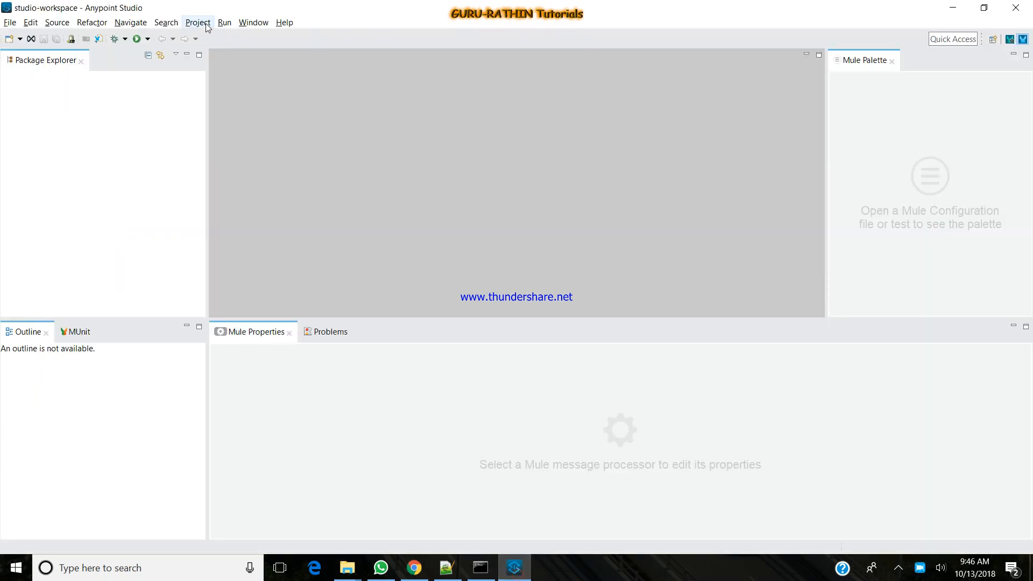
Filter Preferences by 'ja' and select jdk1.8.0_181 under Java > Installed JREs.
click(197, 22)
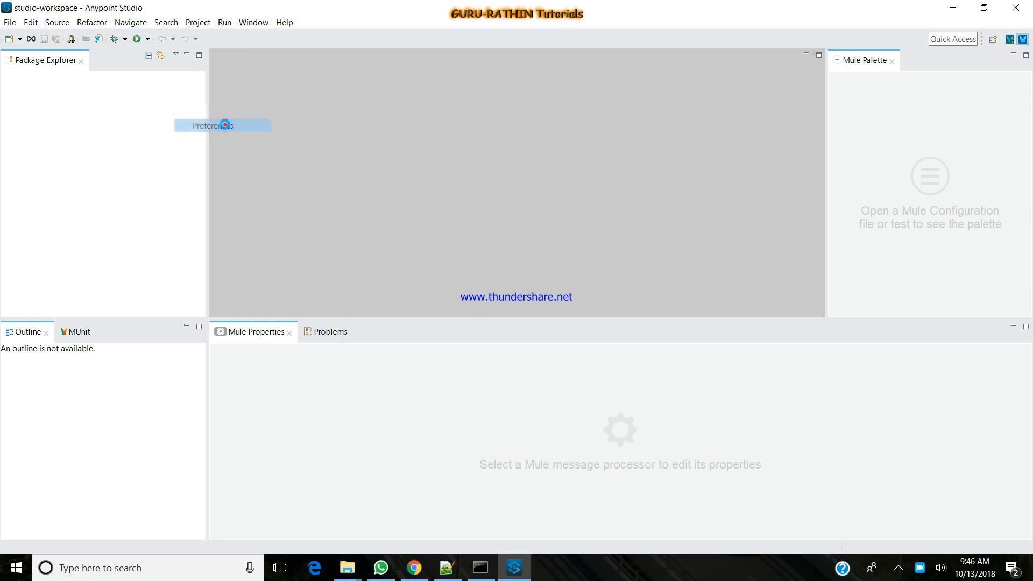
click(212, 125)
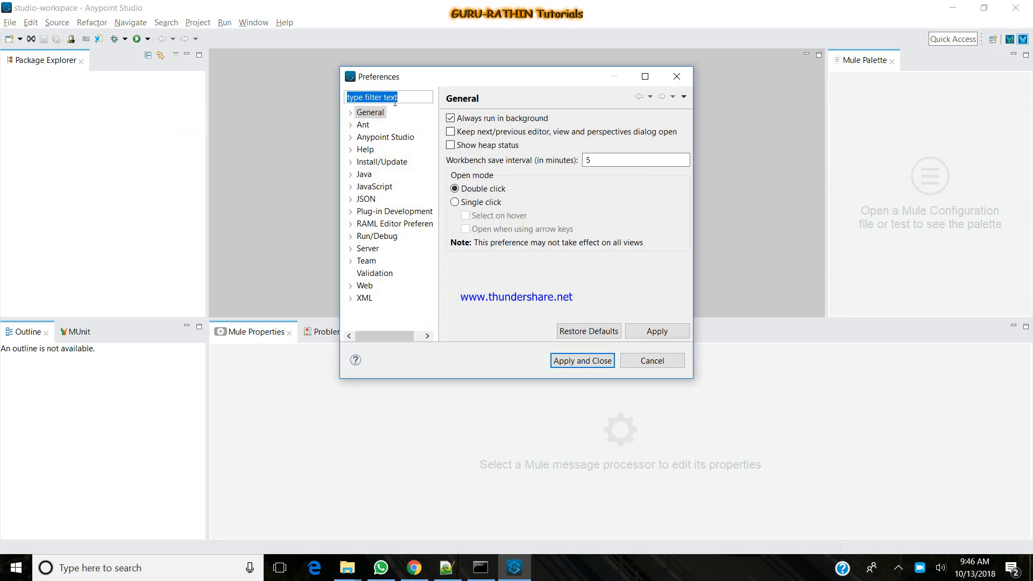
text(ja)
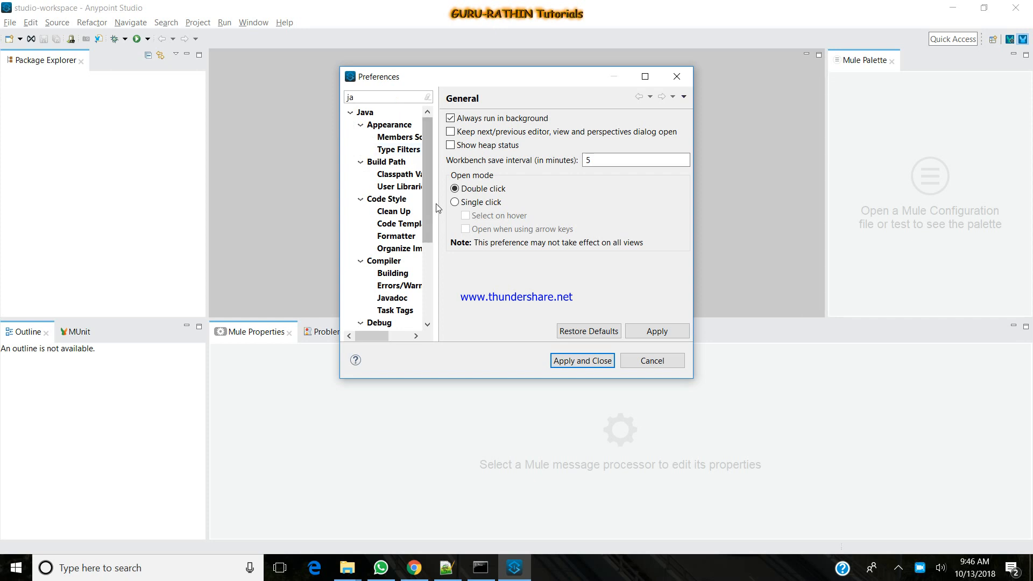
scroll(down, 3)
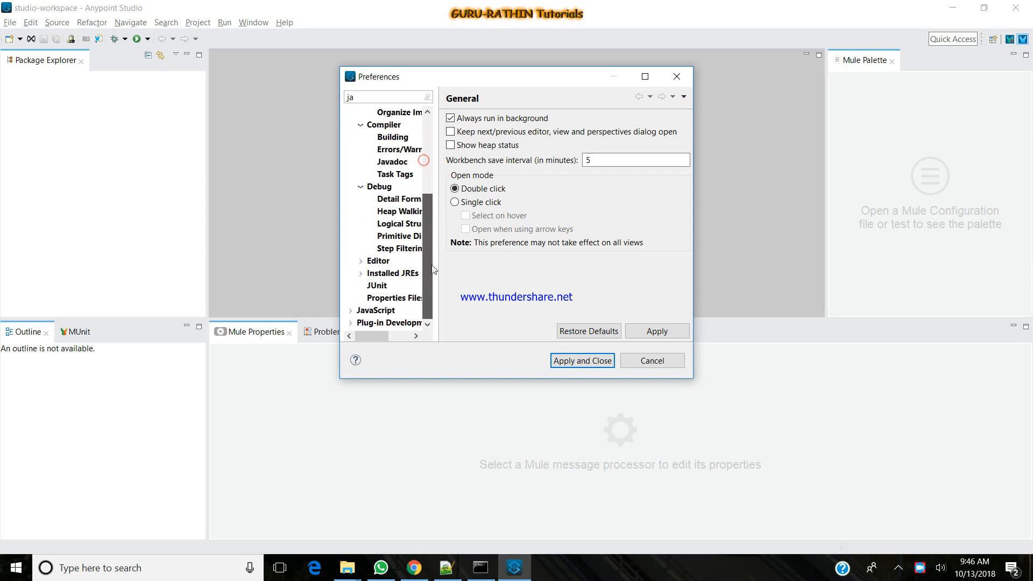
click(392, 273)
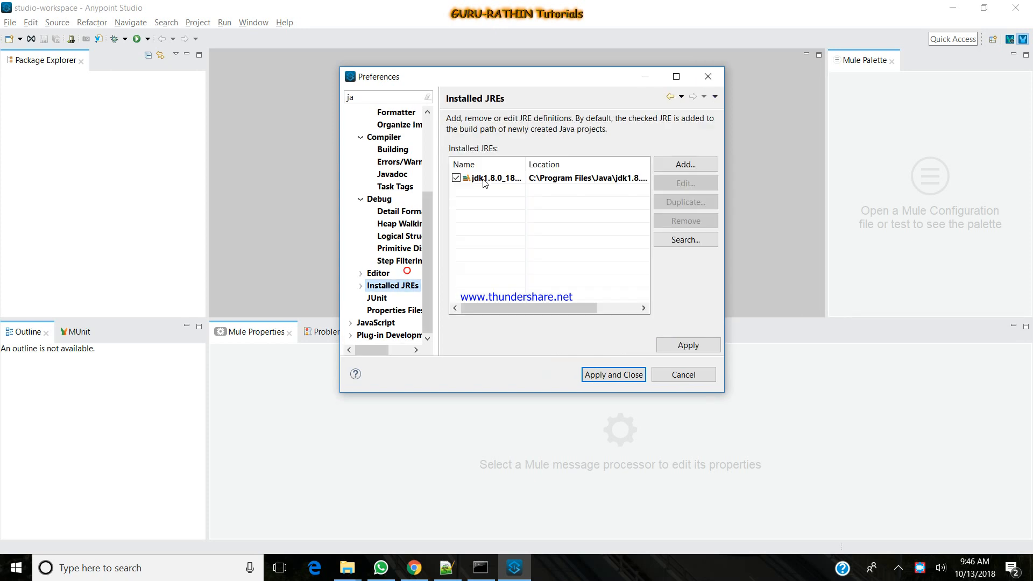
click(488, 178)
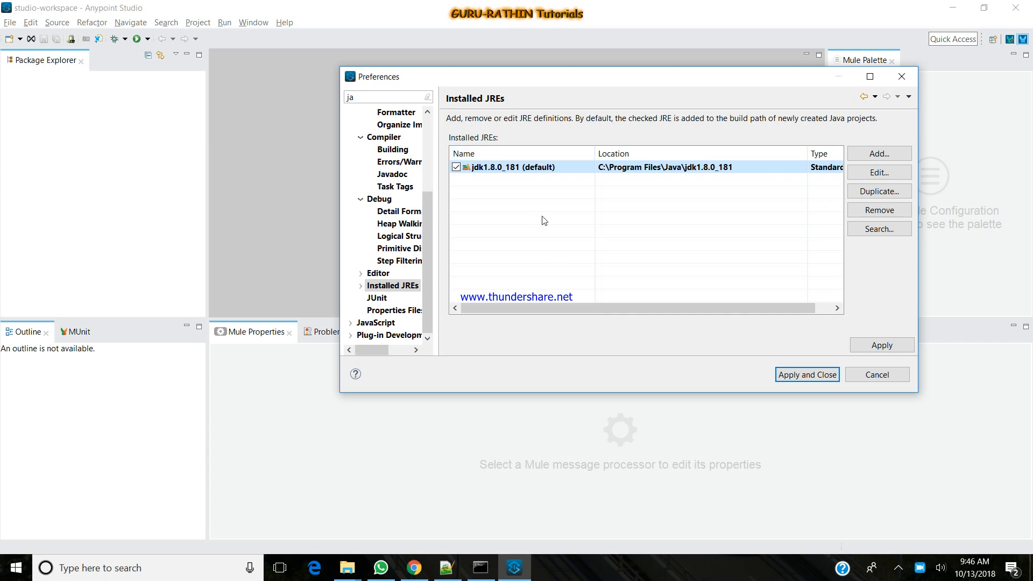
mouse_move(918, 119)
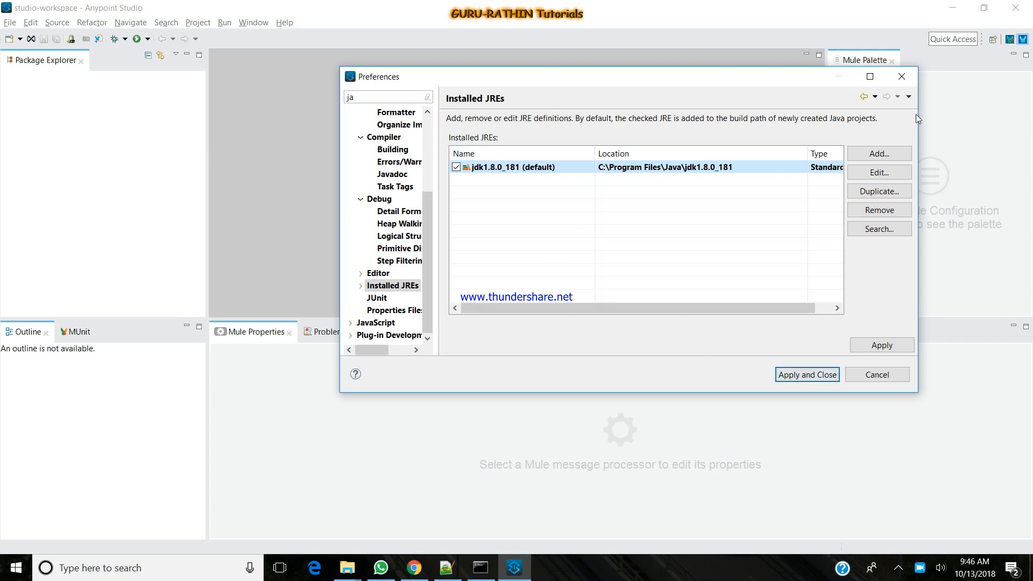
mouse_move(902, 76)
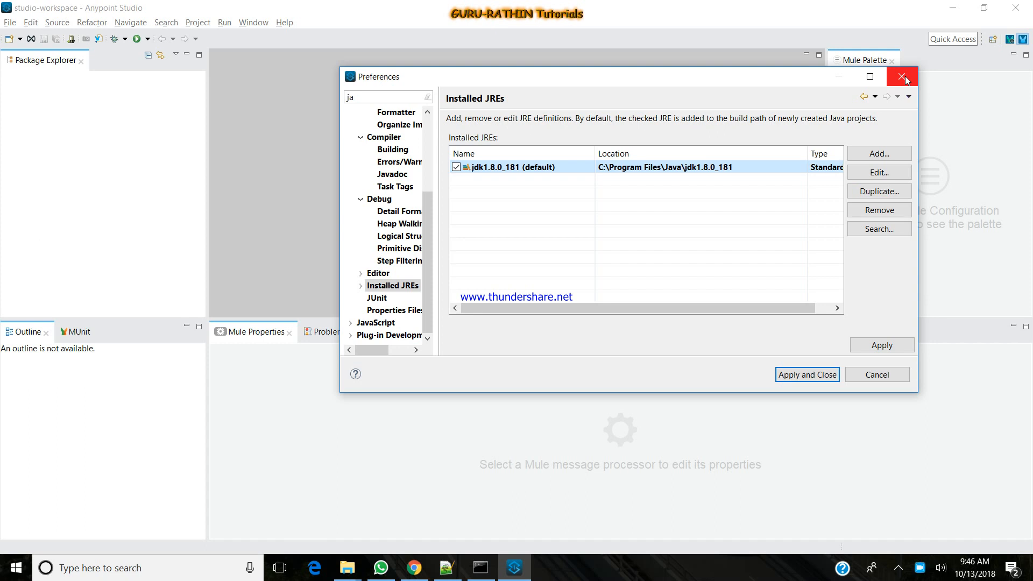
Close Preferences and minimise Anypoint Studio to show the install folder.
click(904, 76)
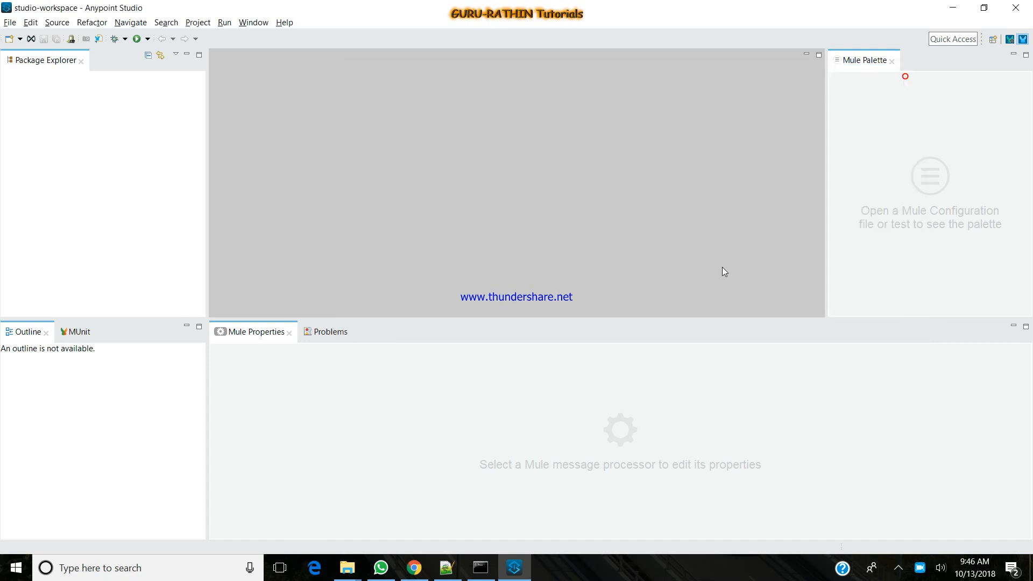
mouse_move(643, 383)
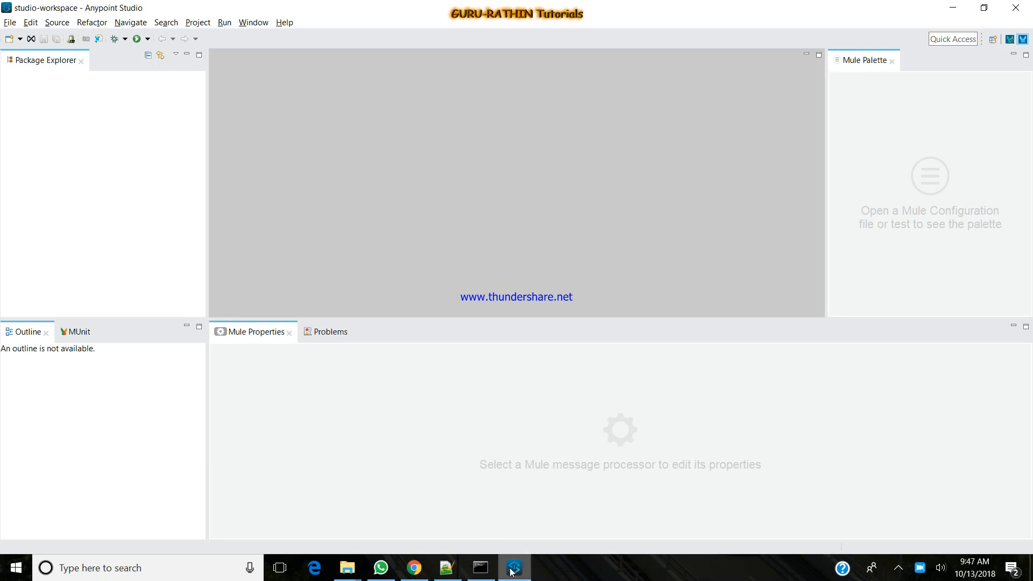
click(347, 568)
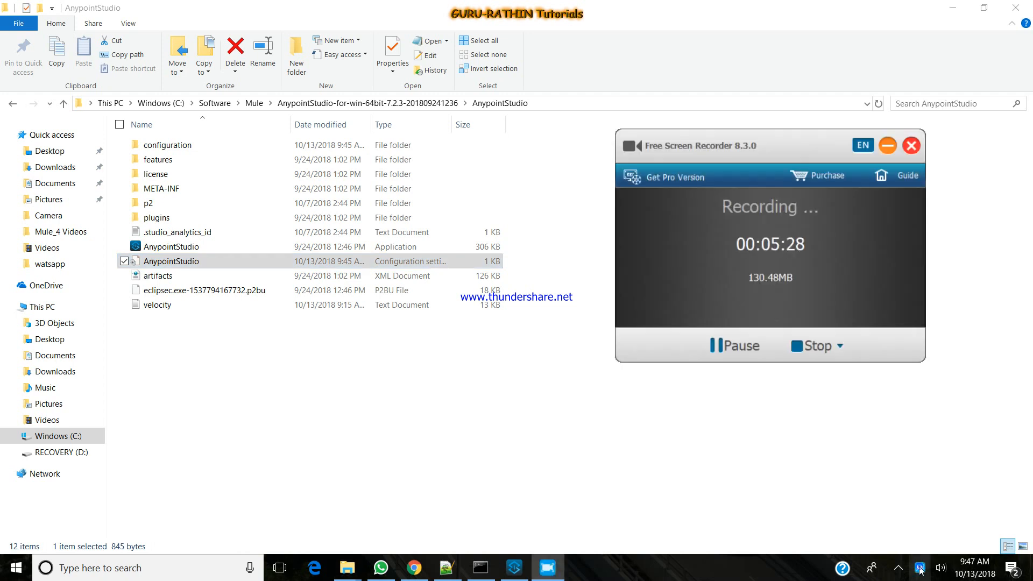
mouse_move(820, 333)
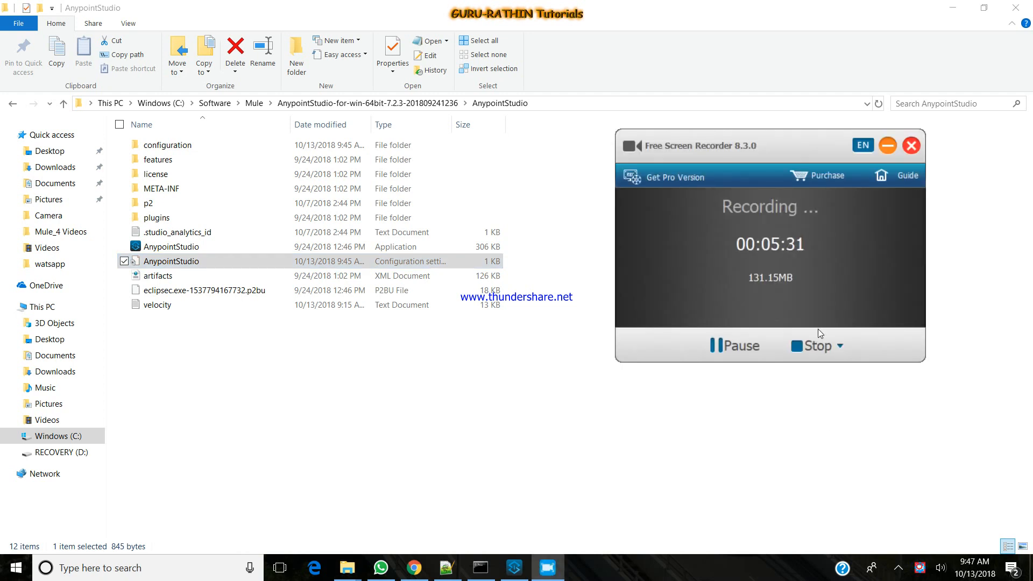